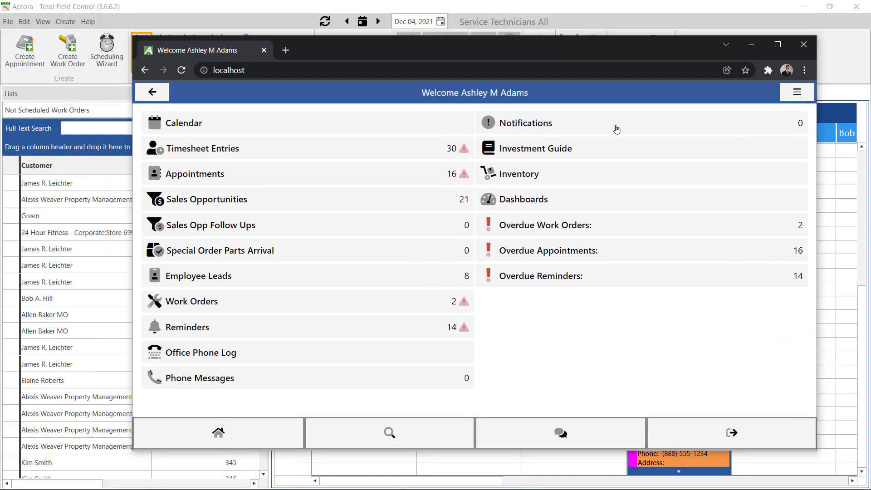
{"action": "mouse_move", "coordinate": [201, 311]}
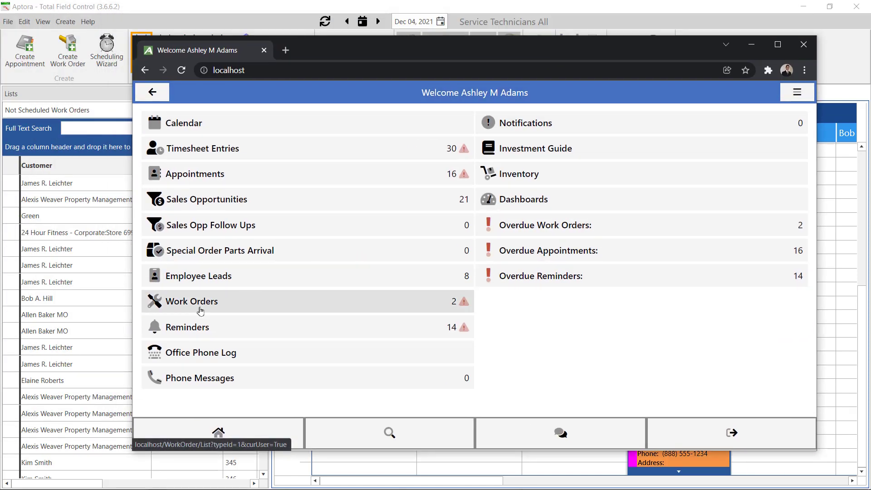
{"action": "mouse_move", "coordinate": [195, 306]}
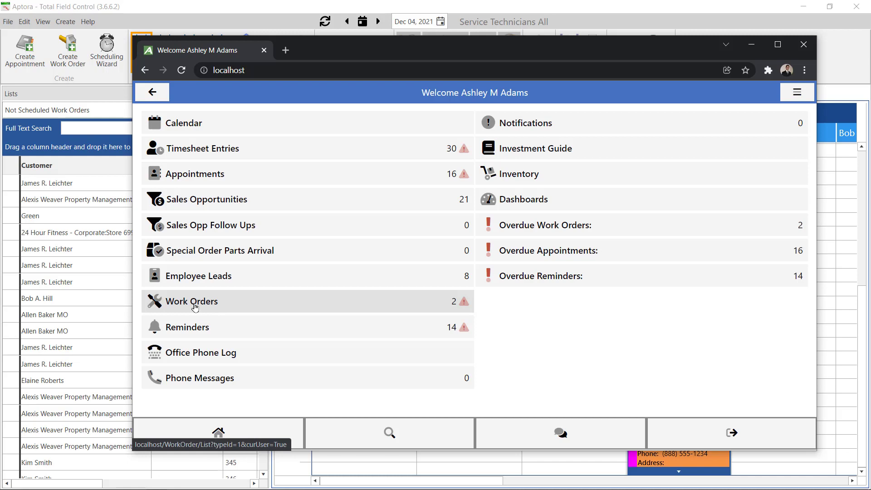
{"action": "mouse_move", "coordinate": [171, 302]}
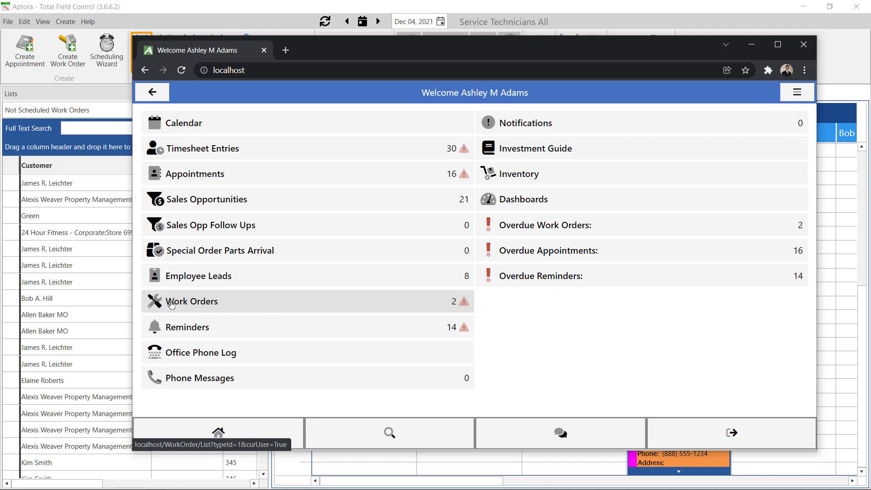
Open the Work Orders list showing orders 882 and 135 from the home menu
{"action": "left_click", "coordinate": [192, 301]}
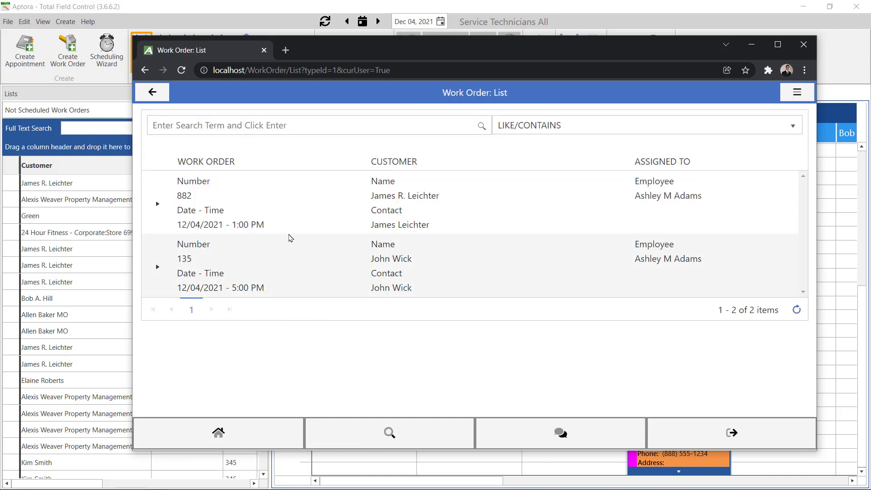
{"action": "mouse_move", "coordinate": [235, 237]}
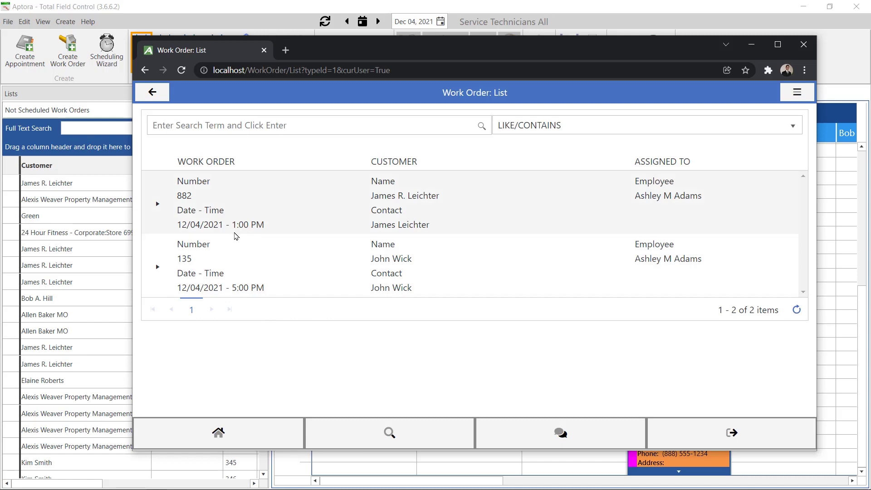
{"action": "mouse_move", "coordinate": [211, 207]}
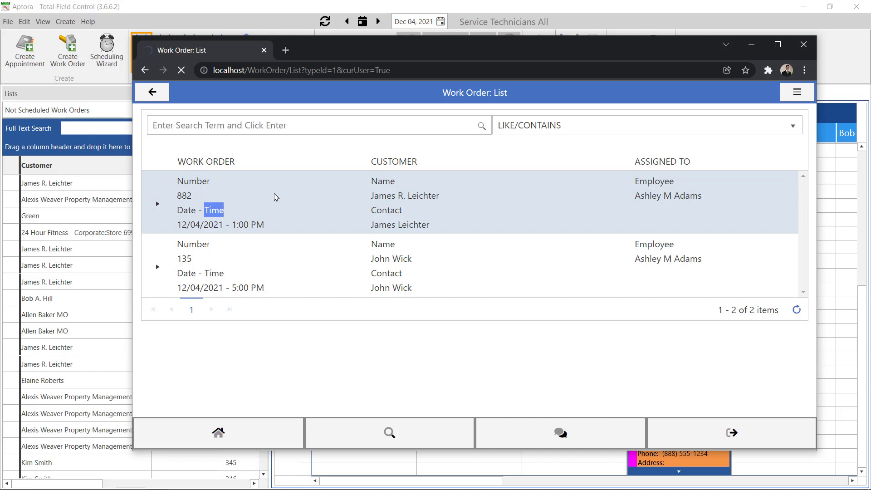
Open work order 882 and start its En Route timesheet
{"action": "left_click", "coordinate": [212, 196]}
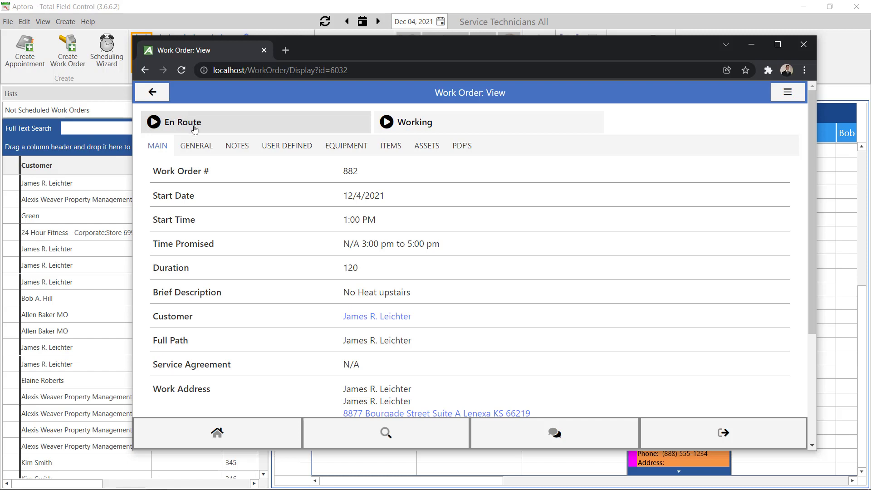
{"action": "mouse_move", "coordinate": [202, 128]}
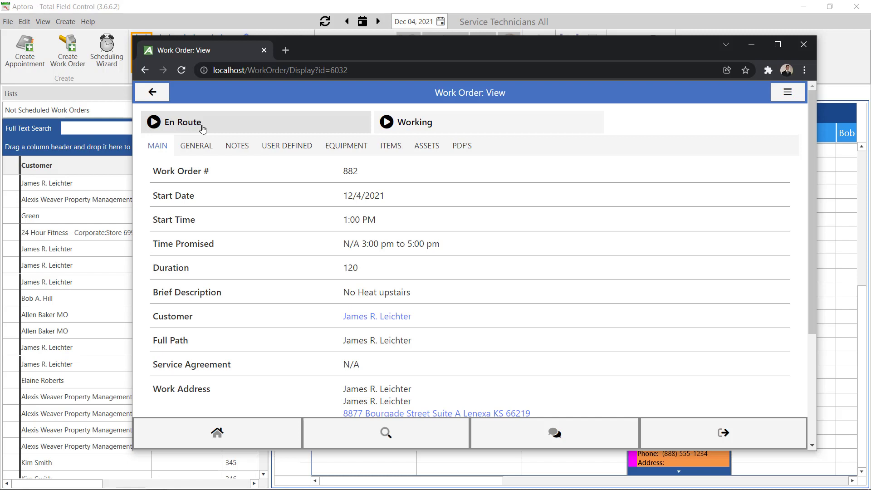
{"action": "left_click", "coordinate": [182, 122]}
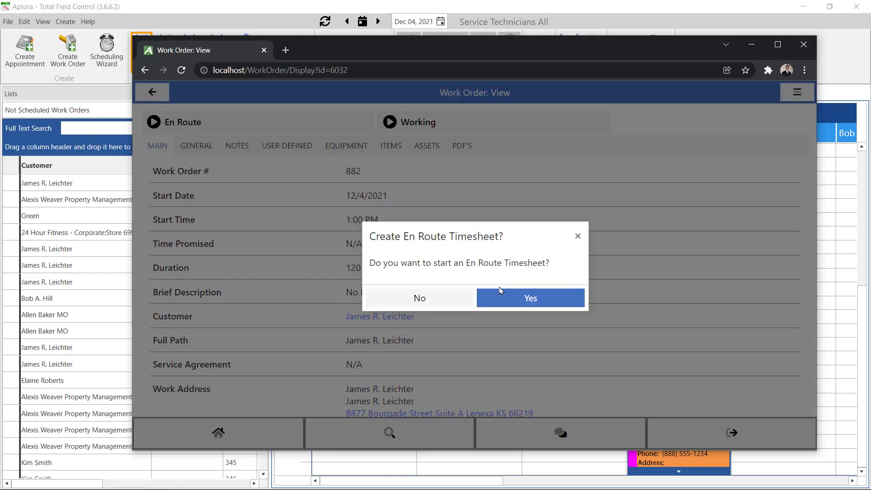
{"action": "left_click", "coordinate": [531, 298]}
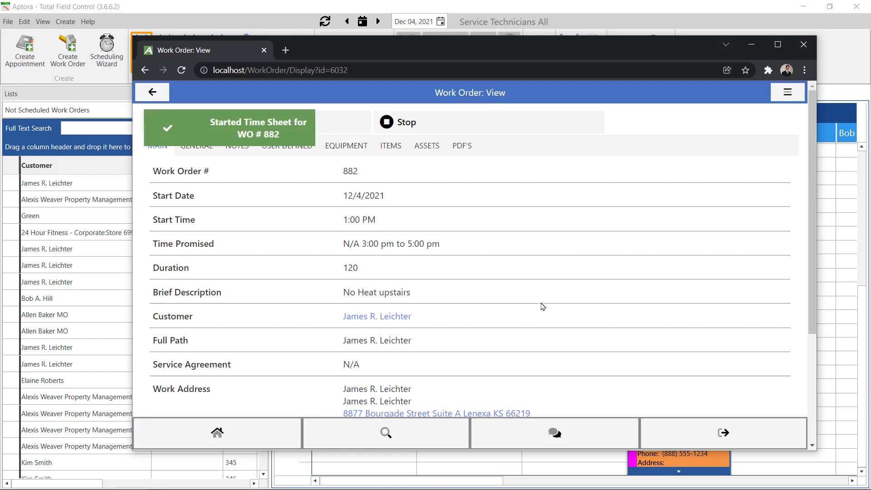
{"action": "mouse_move", "coordinate": [535, 282]}
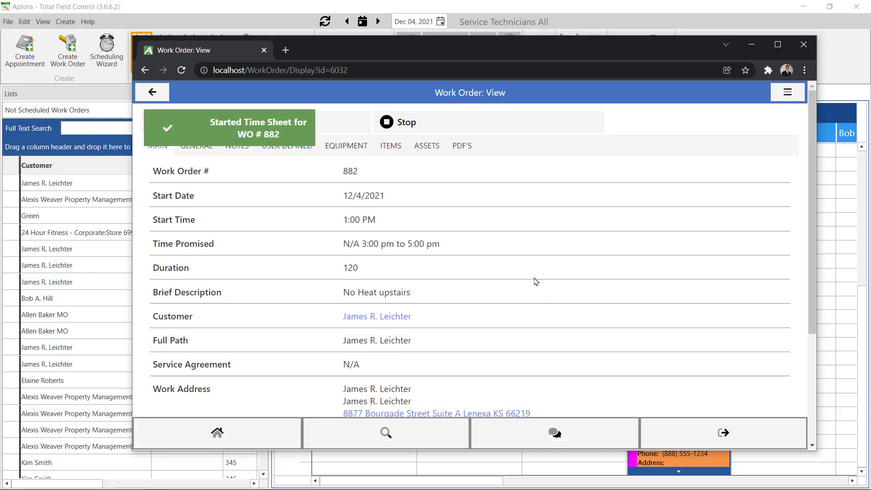
{"action": "mouse_move", "coordinate": [540, 264]}
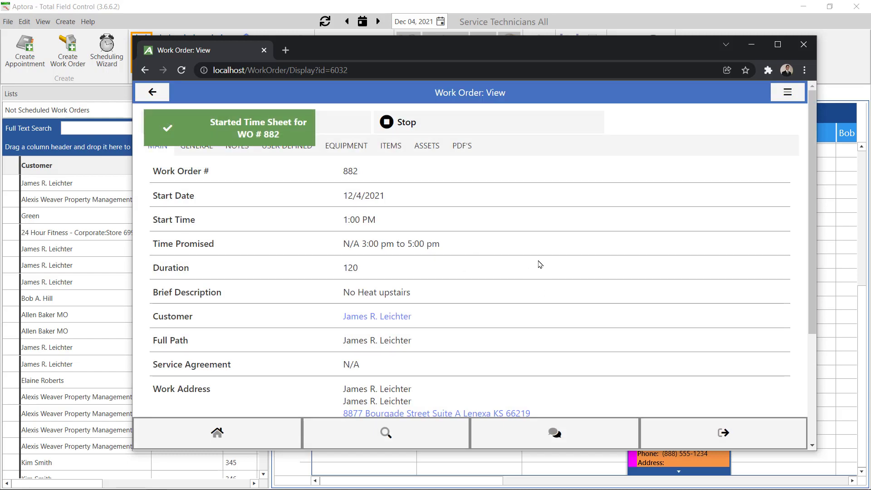
Start a Working timesheet for work order 882
{"action": "scroll", "scroll_direction": "down", "scroll_amount": 3}
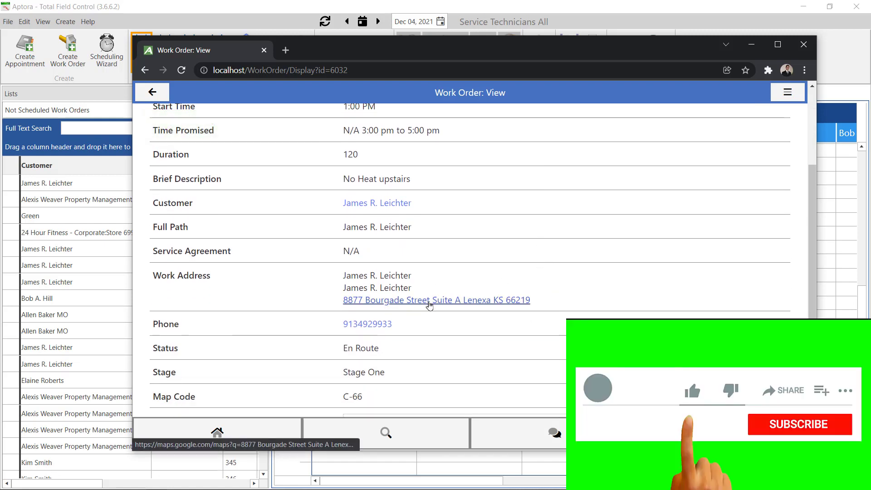
{"action": "left_click", "coordinate": [799, 425]}
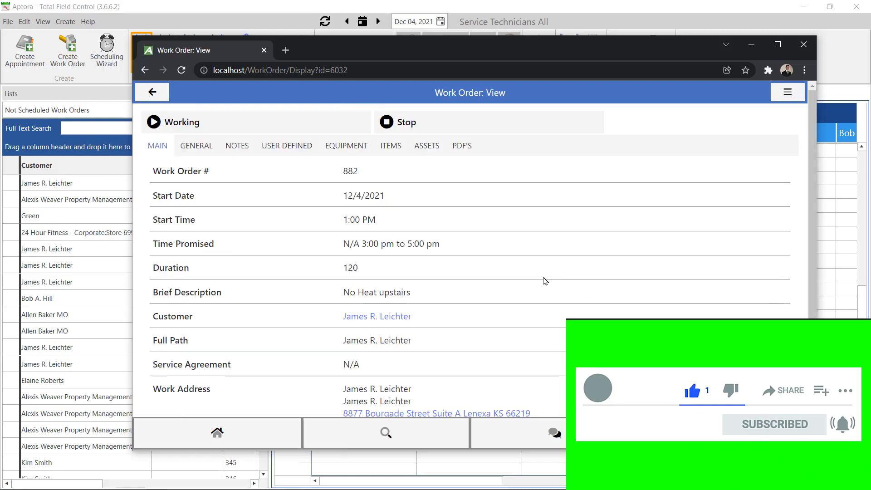
{"action": "mouse_move", "coordinate": [542, 281]}
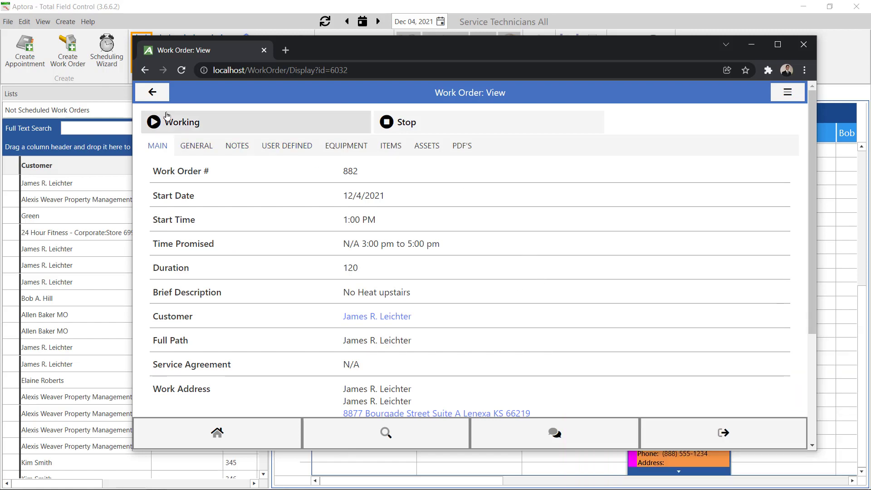
{"action": "left_click", "coordinate": [154, 122]}
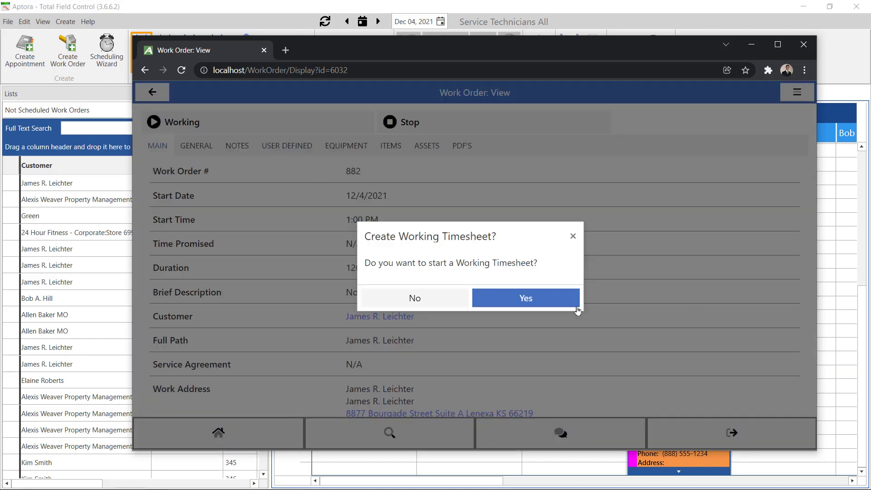
{"action": "left_click", "coordinate": [526, 298]}
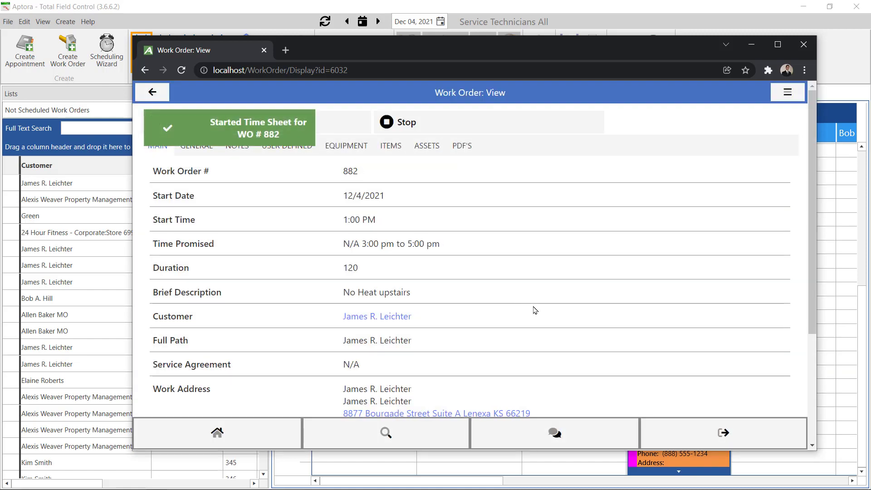
{"action": "mouse_move", "coordinate": [596, 259]}
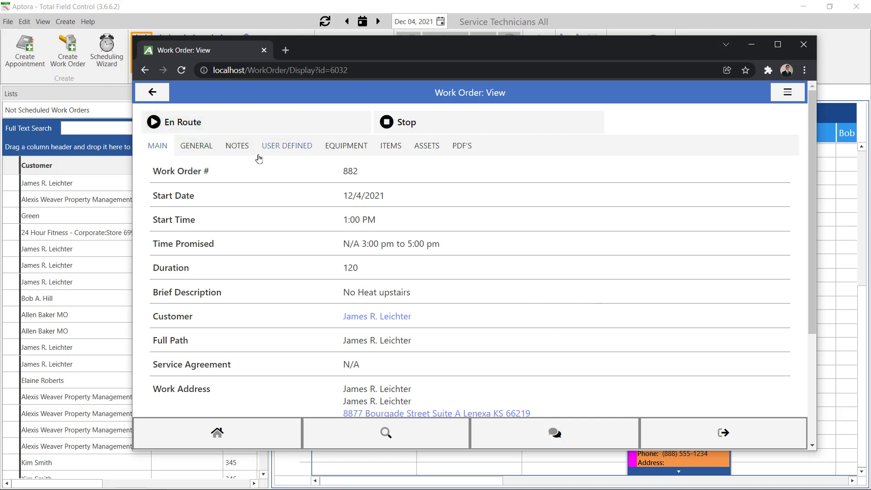
Review order 882's General, Notes and User Defined tabs, then its Trane XV80 furnace equipment
{"action": "left_click", "coordinate": [197, 145]}
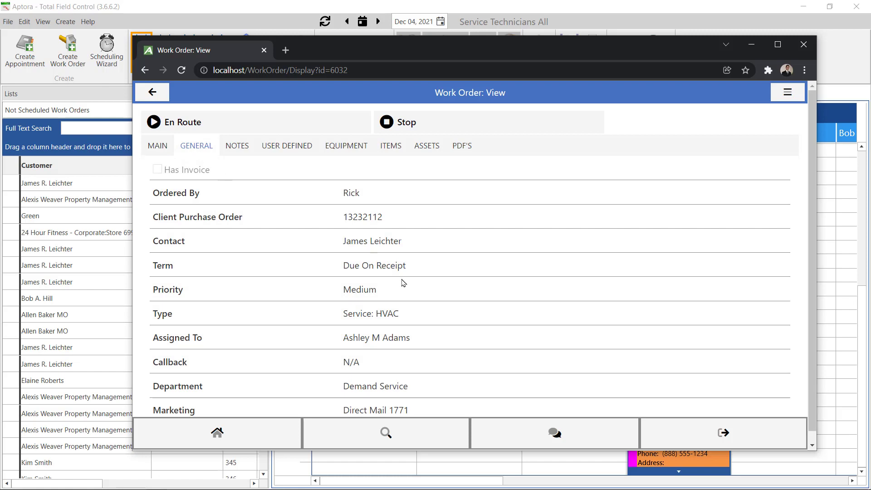
{"action": "mouse_move", "coordinate": [234, 157]}
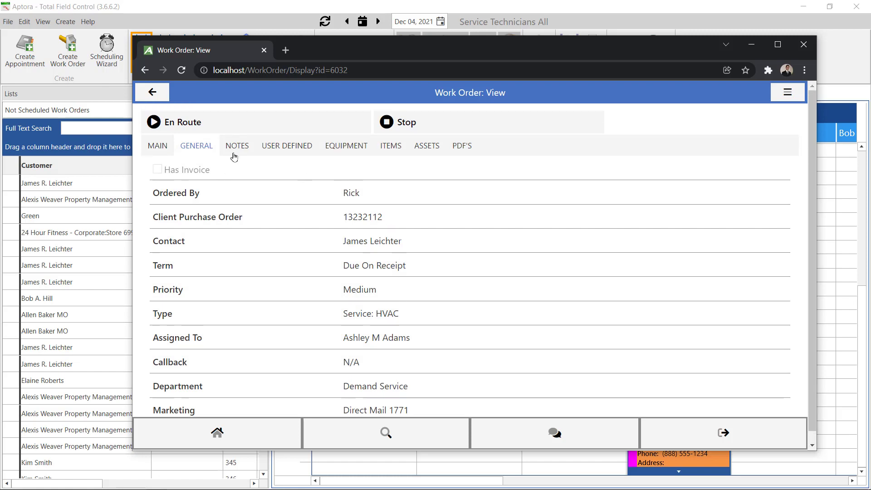
{"action": "mouse_move", "coordinate": [238, 154]}
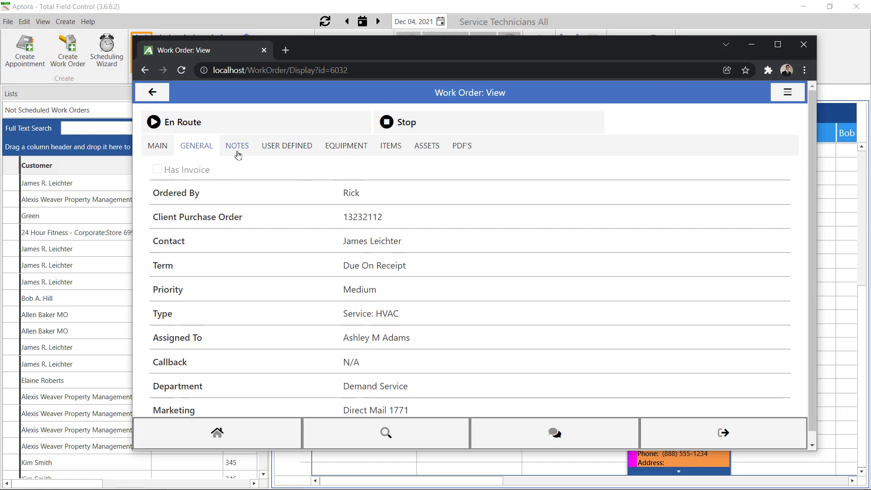
{"action": "left_click", "coordinate": [236, 146]}
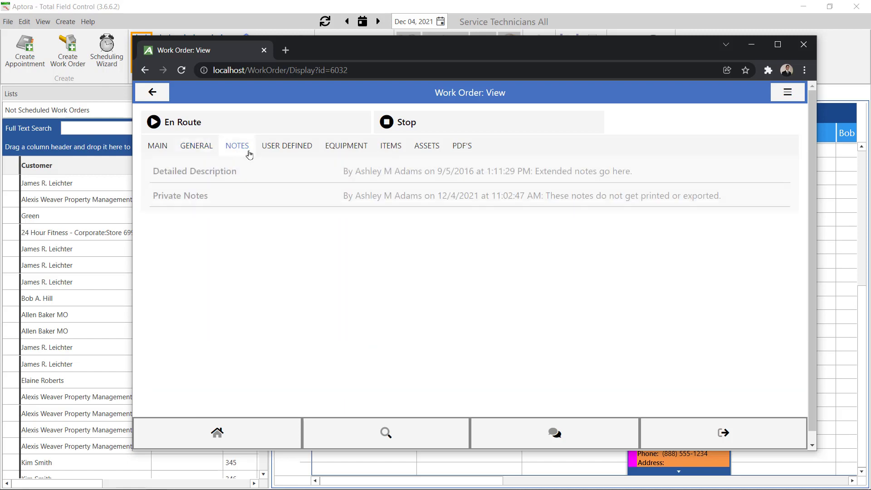
{"action": "left_click", "coordinate": [287, 145]}
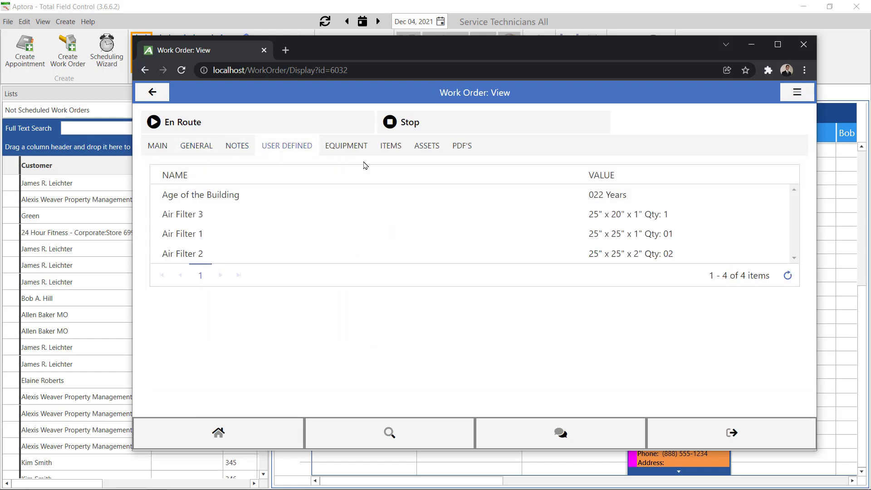
{"action": "left_click", "coordinate": [346, 145]}
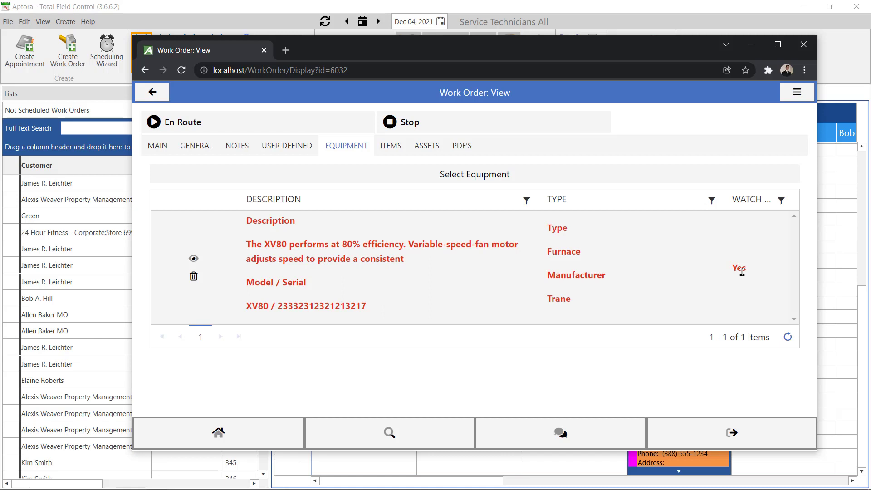
{"action": "mouse_move", "coordinate": [633, 247]}
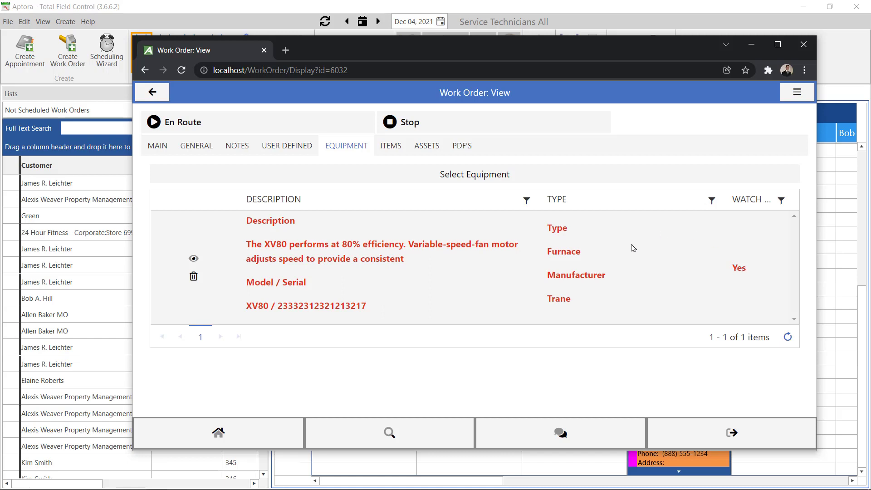
{"action": "mouse_move", "coordinate": [680, 230]}
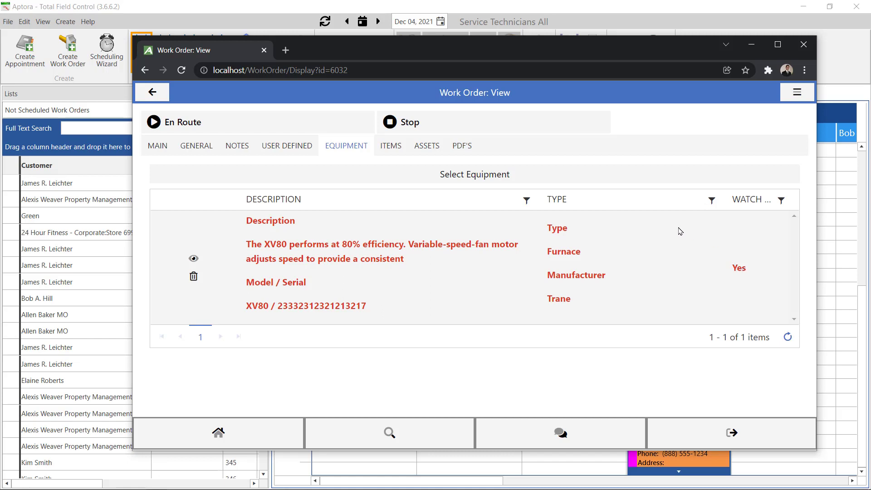
{"action": "mouse_move", "coordinate": [291, 247]}
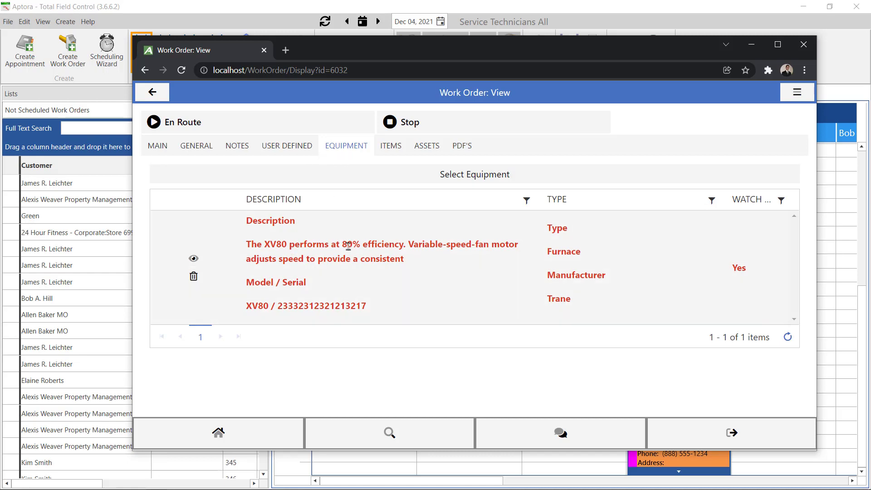
{"action": "left_click", "coordinate": [193, 258]}
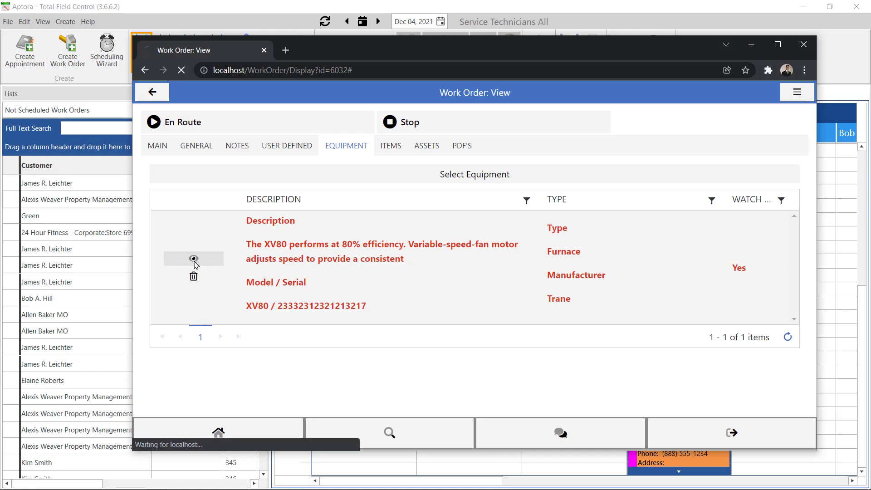
{"action": "left_click", "coordinate": [193, 258]}
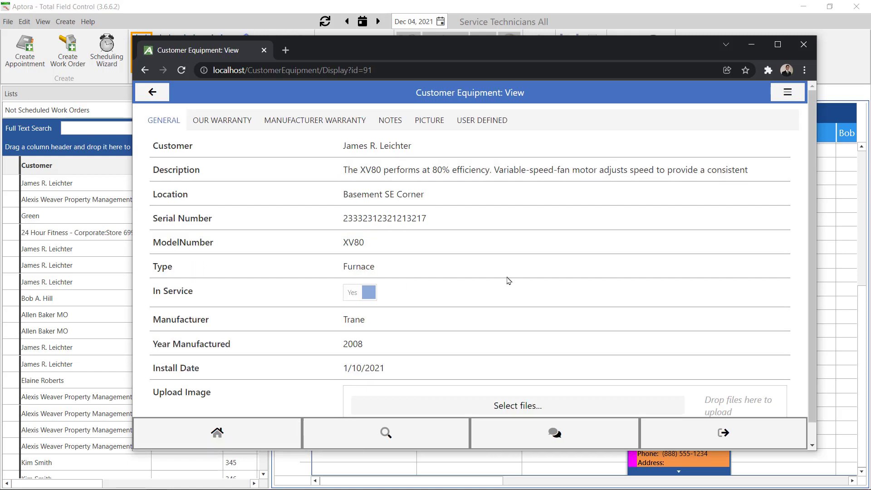
{"action": "scroll", "scroll_direction": "down", "scroll_amount": 3}
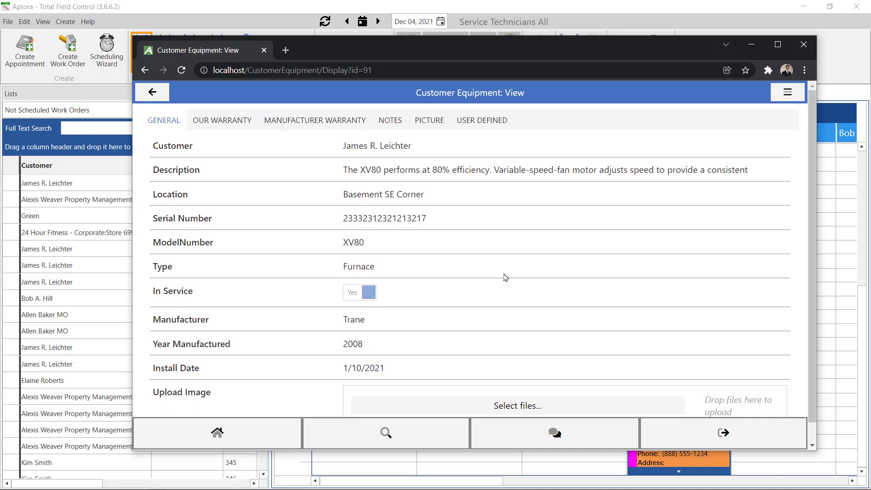
{"action": "mouse_move", "coordinate": [502, 277]}
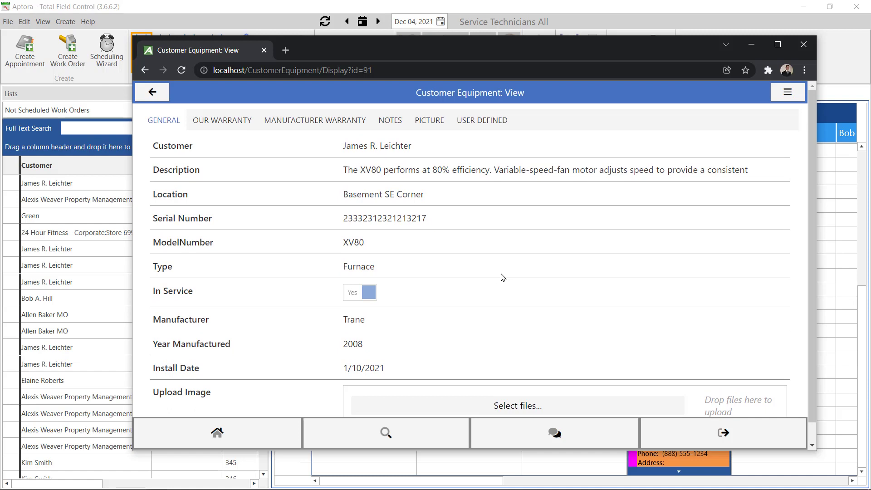
{"action": "mouse_move", "coordinate": [495, 288]}
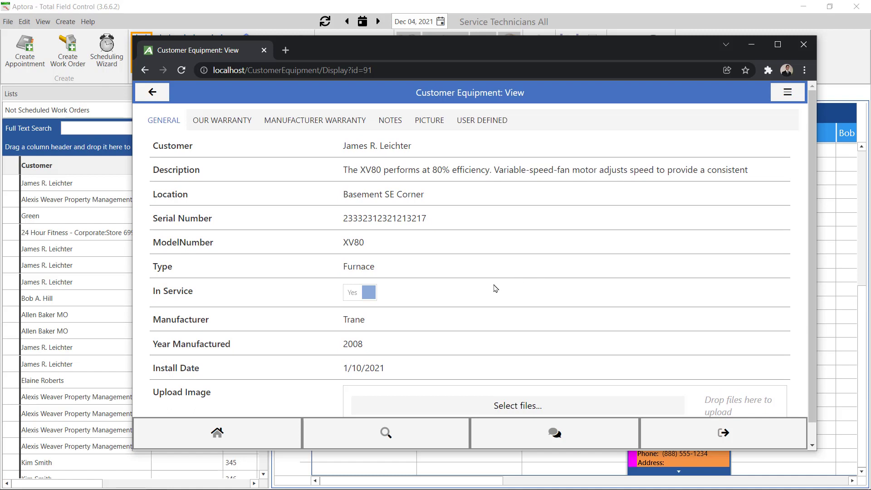
{"action": "mouse_move", "coordinate": [505, 280]}
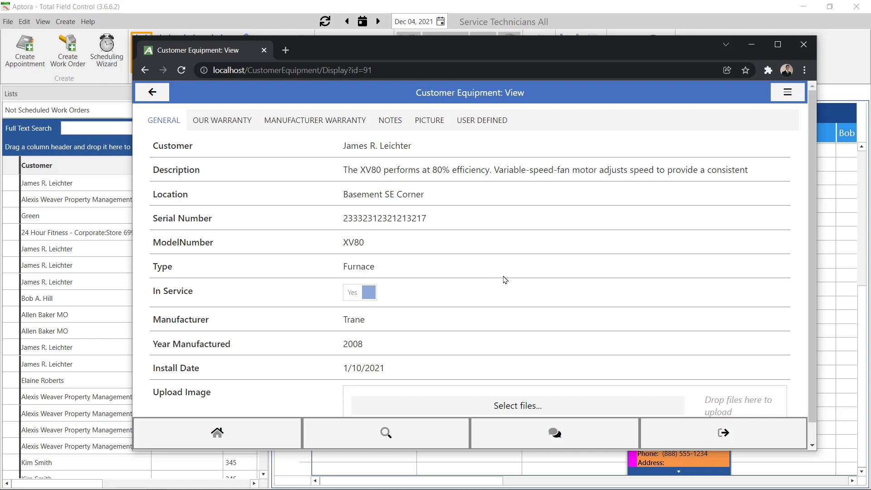
{"action": "left_click", "coordinate": [222, 120]}
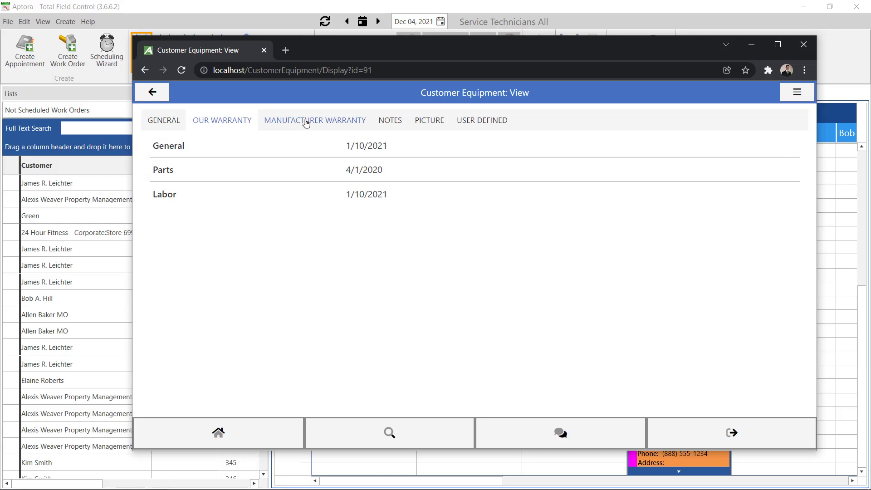
{"action": "left_click", "coordinate": [390, 120]}
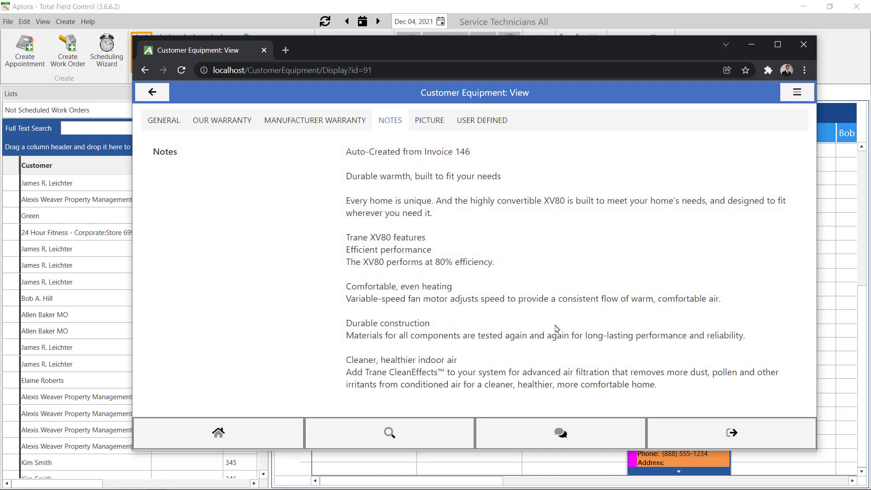
{"action": "left_click", "coordinate": [482, 120]}
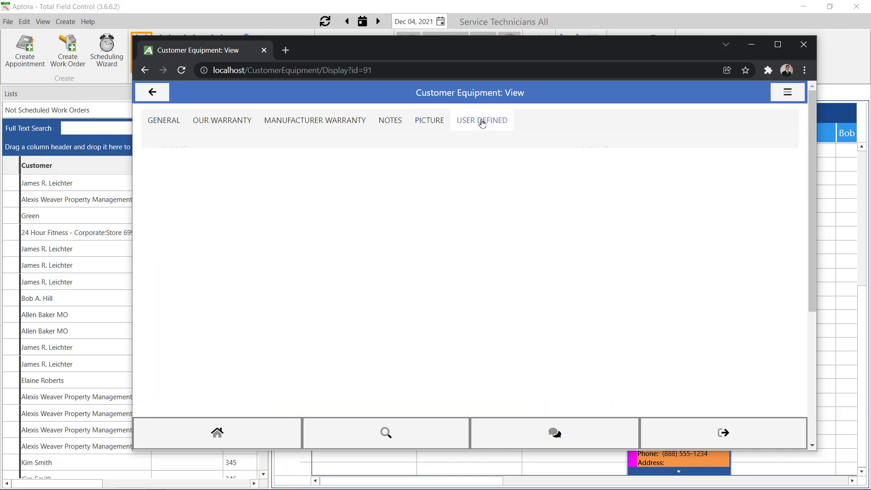
{"action": "left_click", "coordinate": [163, 120]}
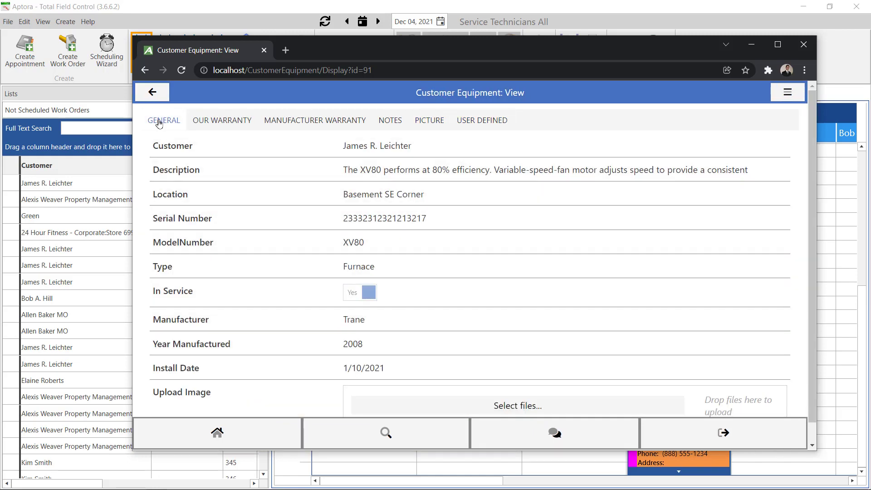
Review the furnace's sales history invoices and credits, then return to its equipment record
{"action": "left_click", "coordinate": [786, 91]}
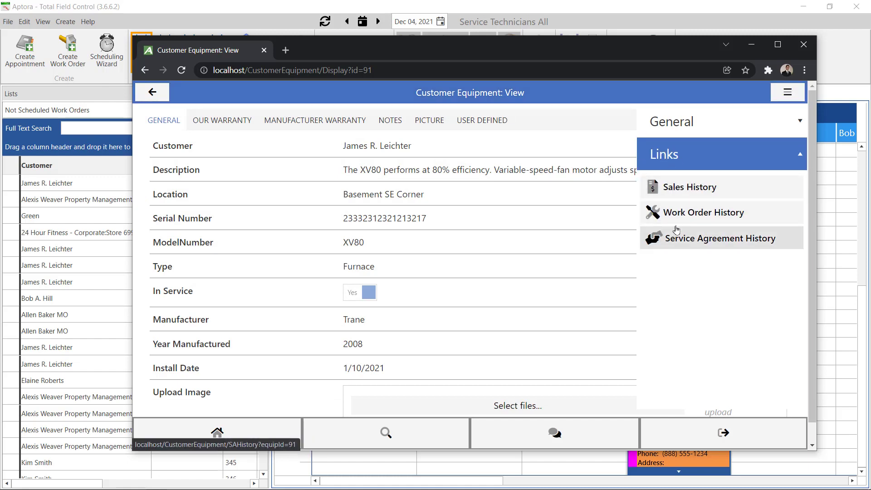
{"action": "mouse_move", "coordinate": [701, 191]}
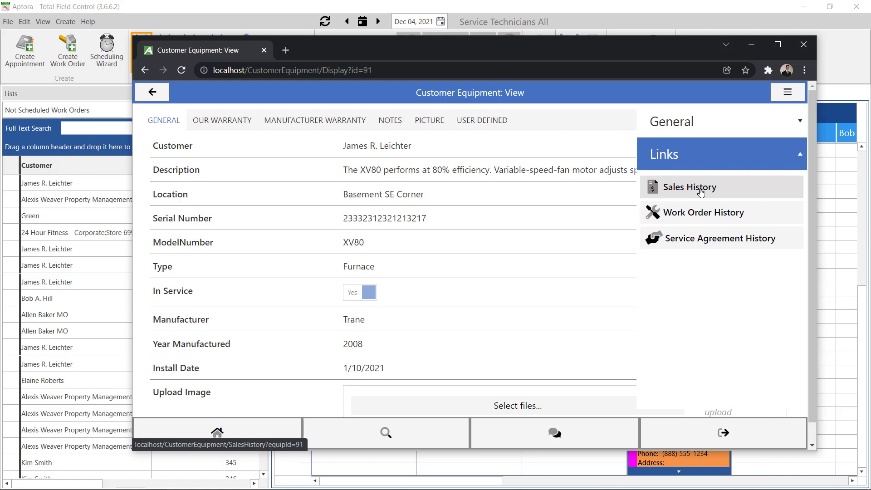
{"action": "mouse_move", "coordinate": [729, 189]}
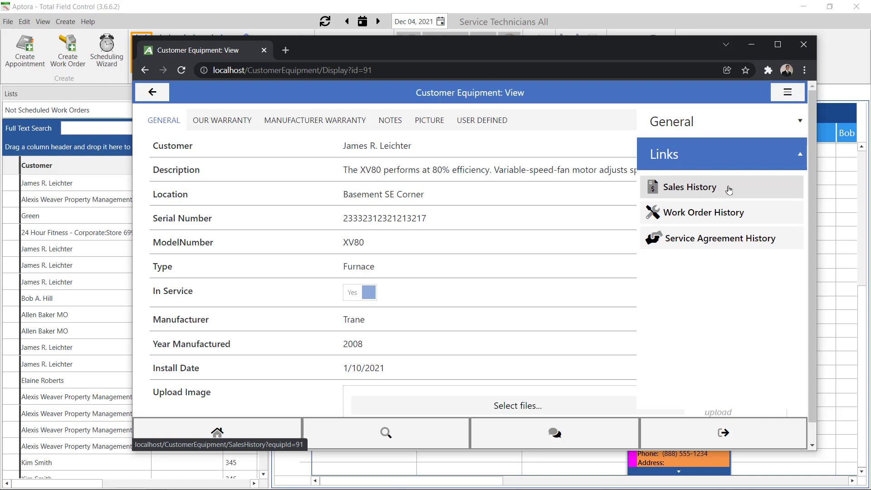
{"action": "mouse_move", "coordinate": [698, 189]}
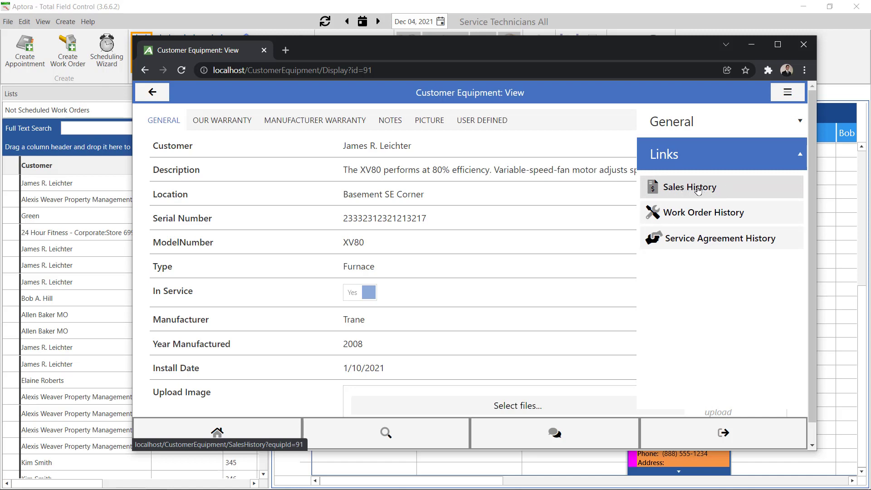
{"action": "left_click", "coordinate": [690, 187]}
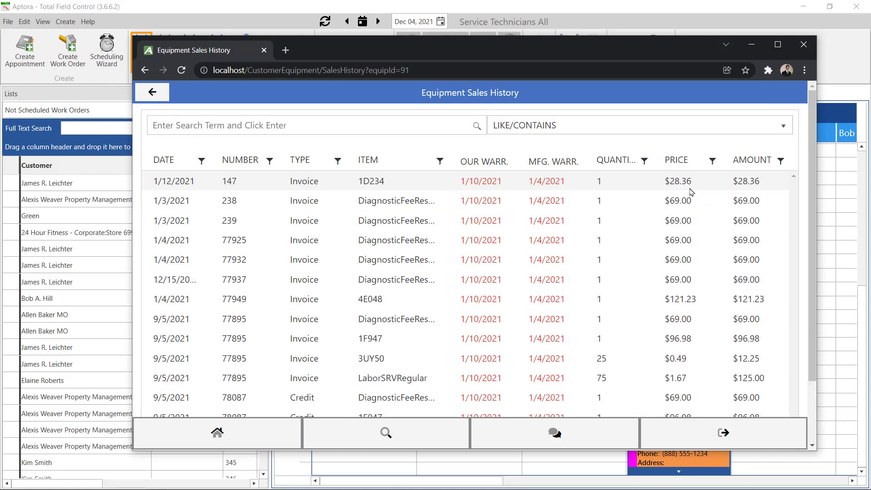
{"action": "scroll", "scroll_direction": "down", "scroll_amount": 3}
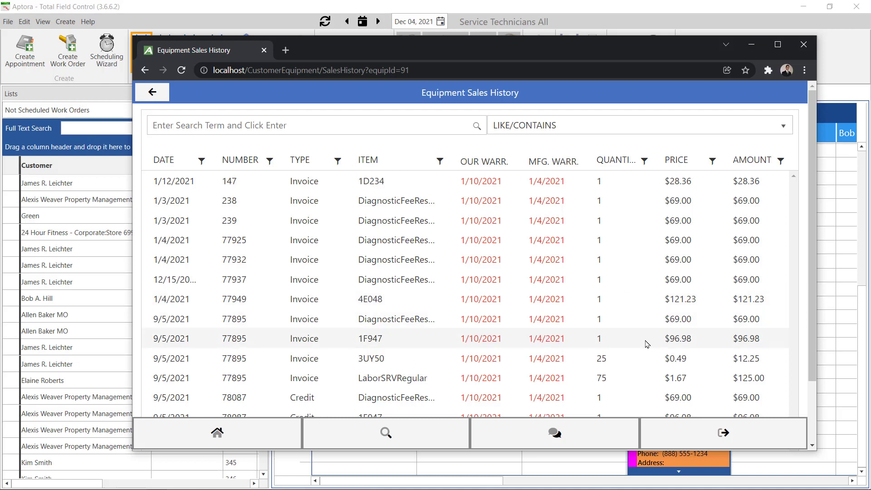
{"action": "mouse_move", "coordinate": [657, 337]}
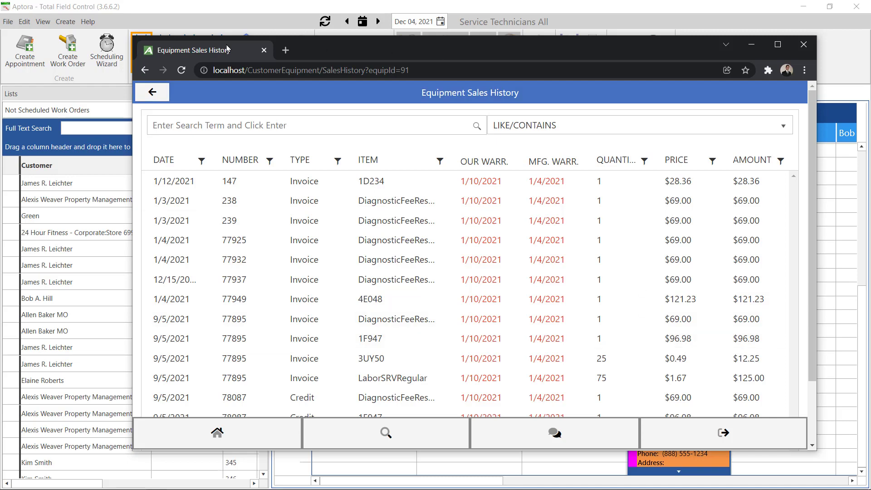
{"action": "left_click", "coordinate": [152, 92]}
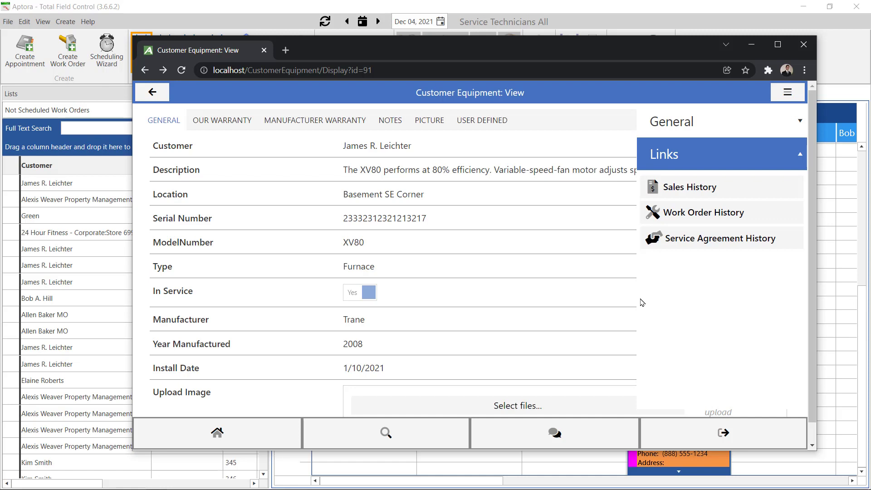
{"action": "mouse_move", "coordinate": [693, 223]}
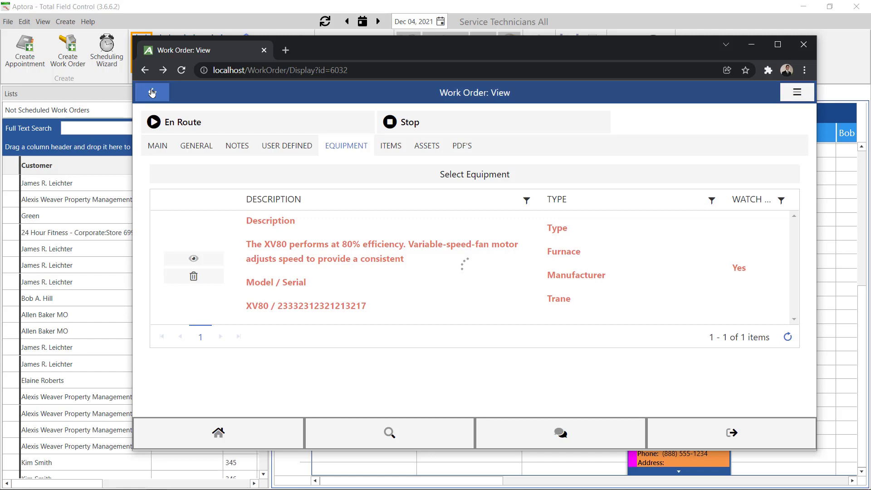
Go back to the work order list and reopen work order 882 for No Heat upstairs
{"action": "left_click", "coordinate": [152, 92]}
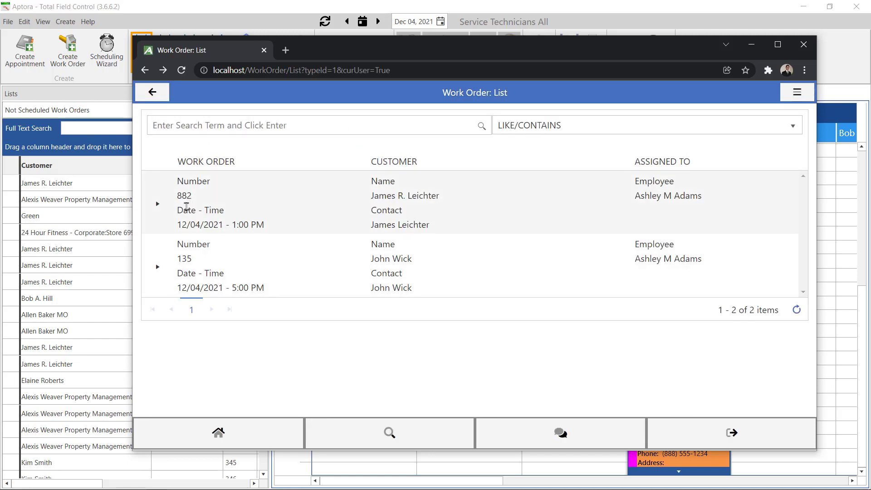
{"action": "mouse_move", "coordinate": [204, 209]}
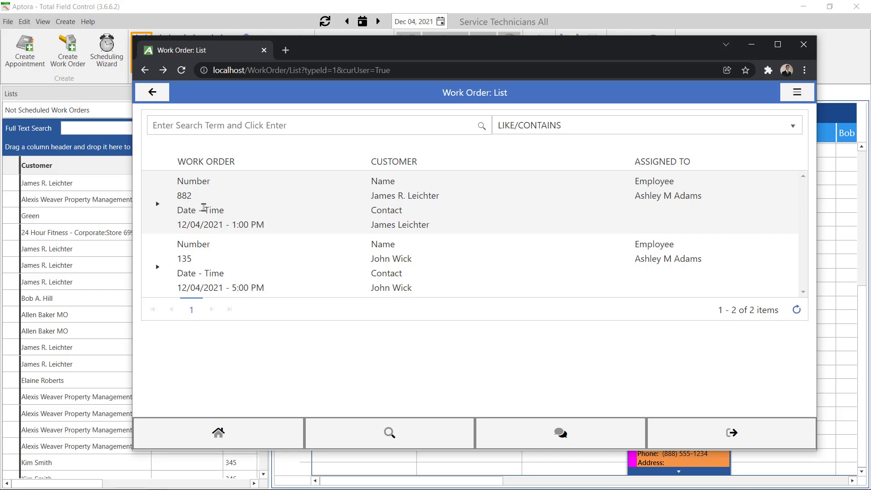
{"action": "left_click", "coordinate": [204, 207]}
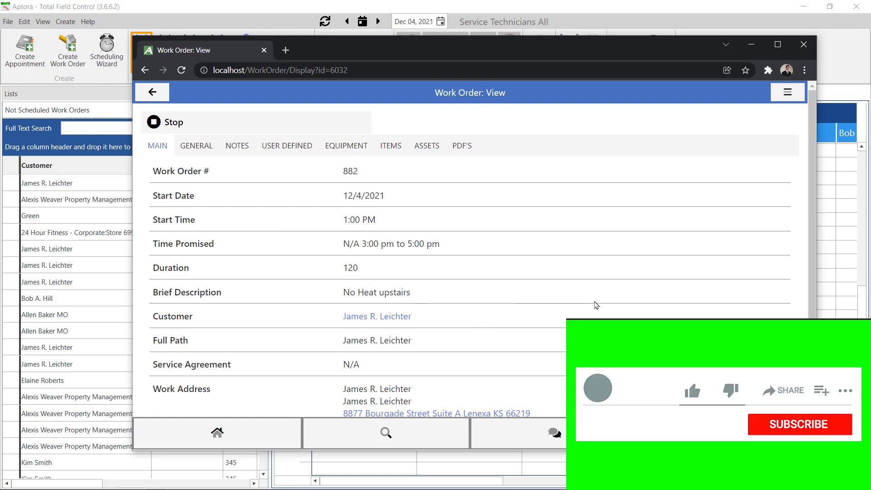
{"action": "left_click", "coordinate": [693, 390]}
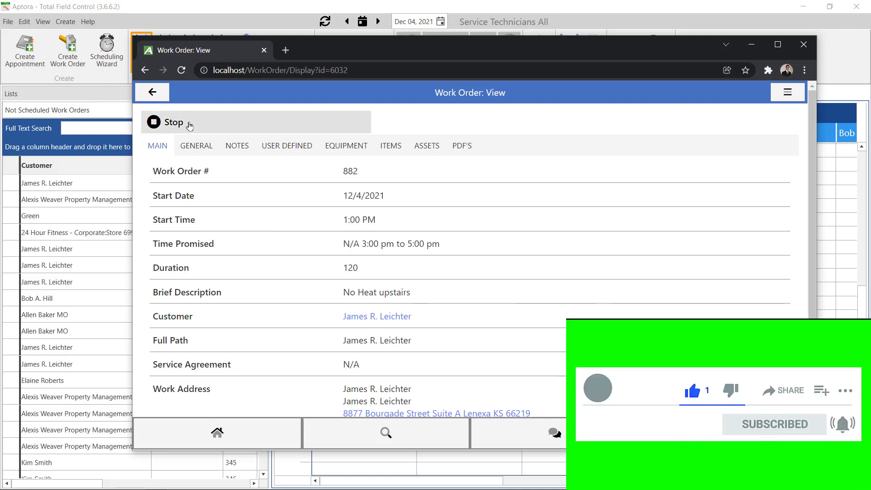
{"action": "left_click", "coordinate": [173, 122]}
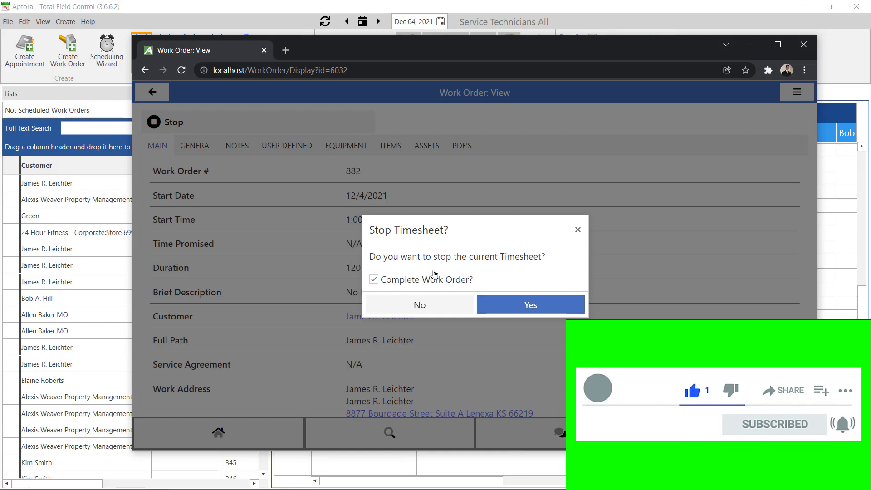
{"action": "mouse_move", "coordinate": [420, 267]}
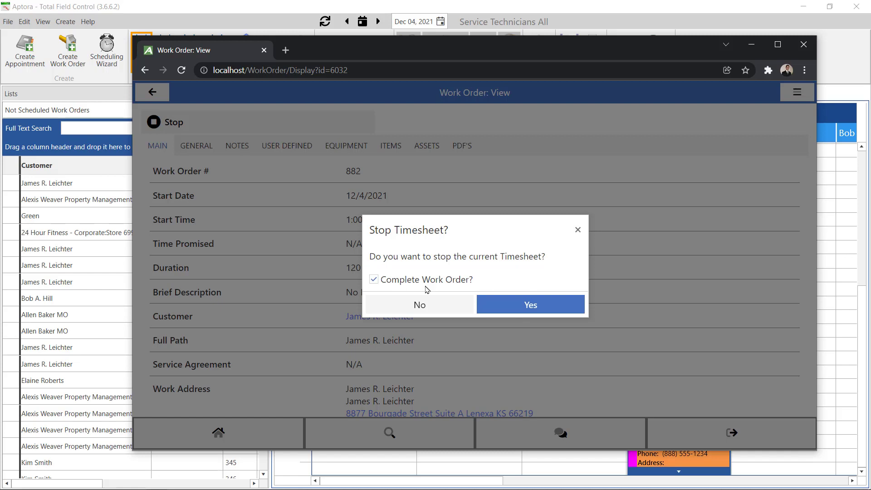
{"action": "mouse_move", "coordinate": [509, 278]}
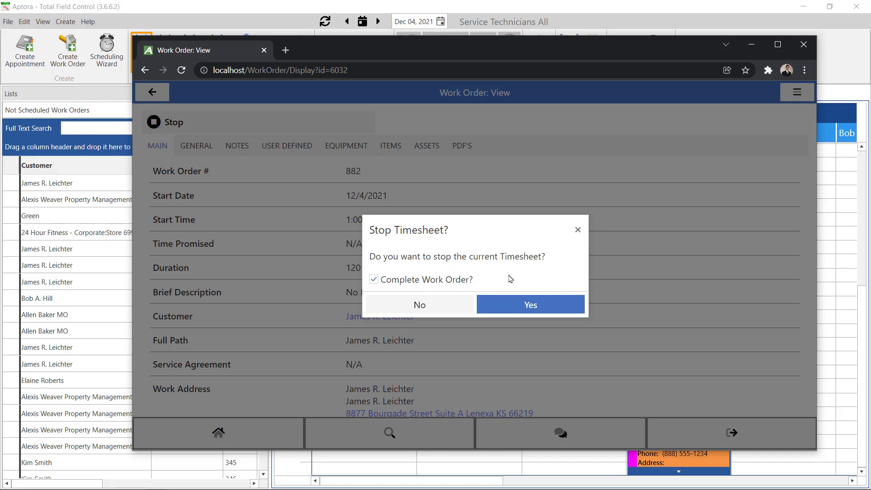
{"action": "mouse_move", "coordinate": [518, 273]}
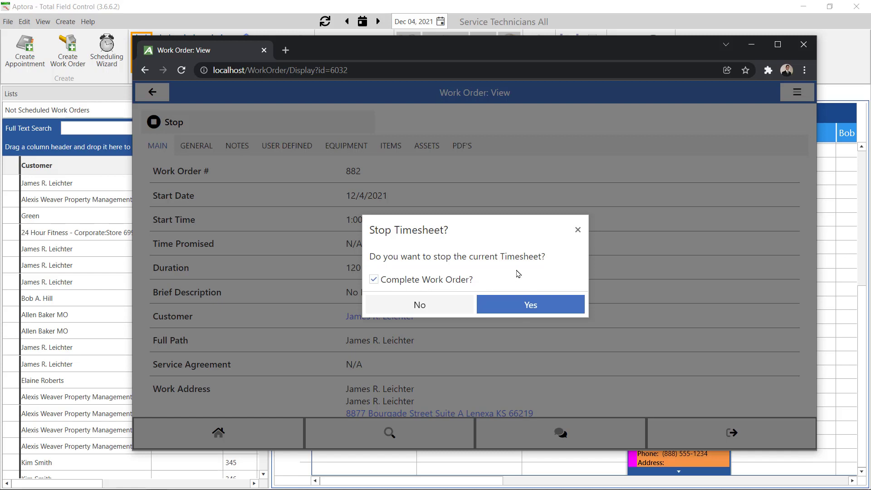
{"action": "mouse_move", "coordinate": [527, 277]}
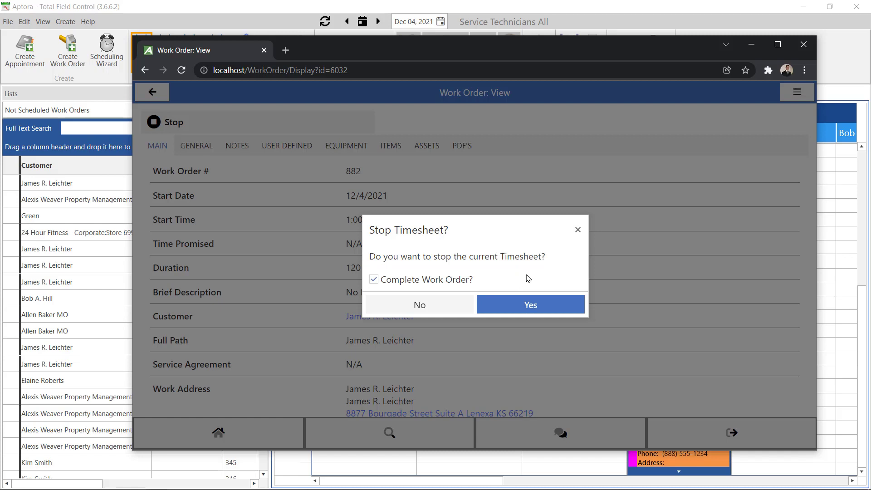
{"action": "mouse_move", "coordinate": [514, 274]}
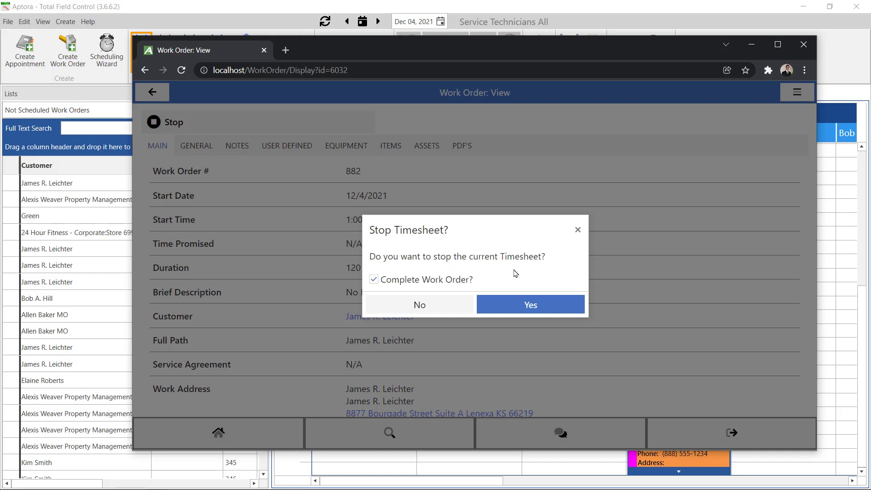
{"action": "mouse_move", "coordinate": [532, 264]}
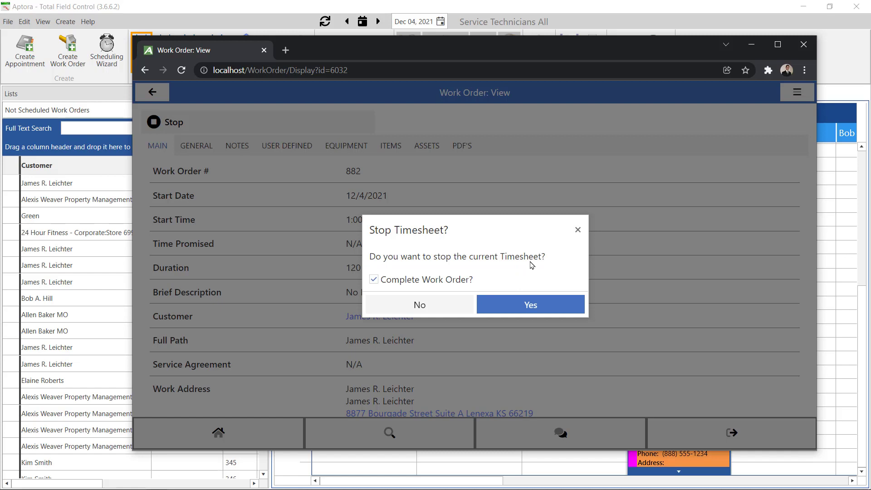
{"action": "mouse_move", "coordinate": [459, 289]}
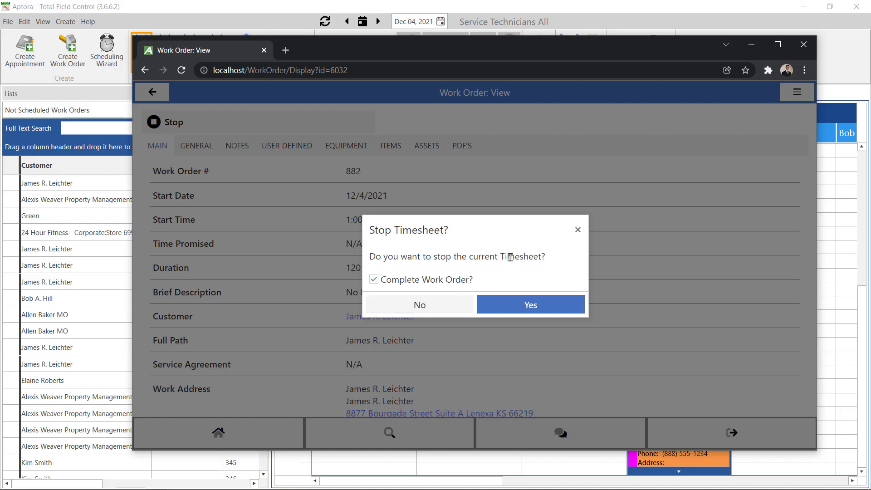
{"action": "mouse_move", "coordinate": [486, 261]}
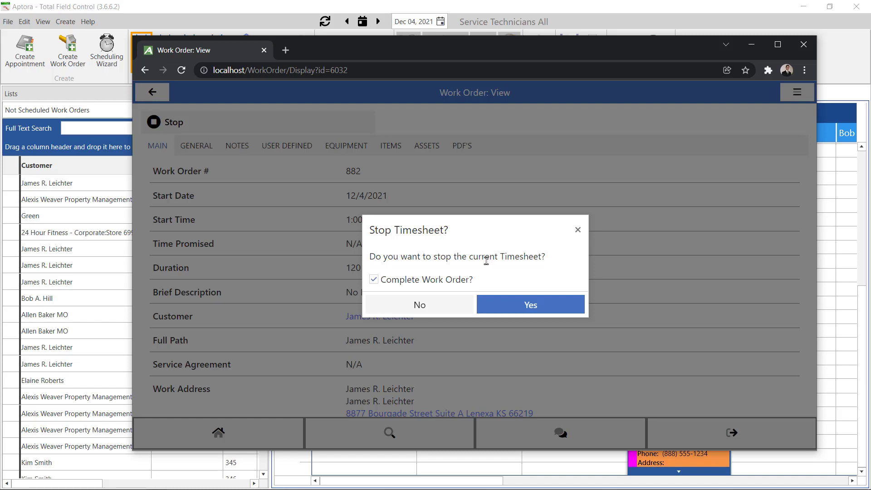
{"action": "mouse_move", "coordinate": [530, 271]}
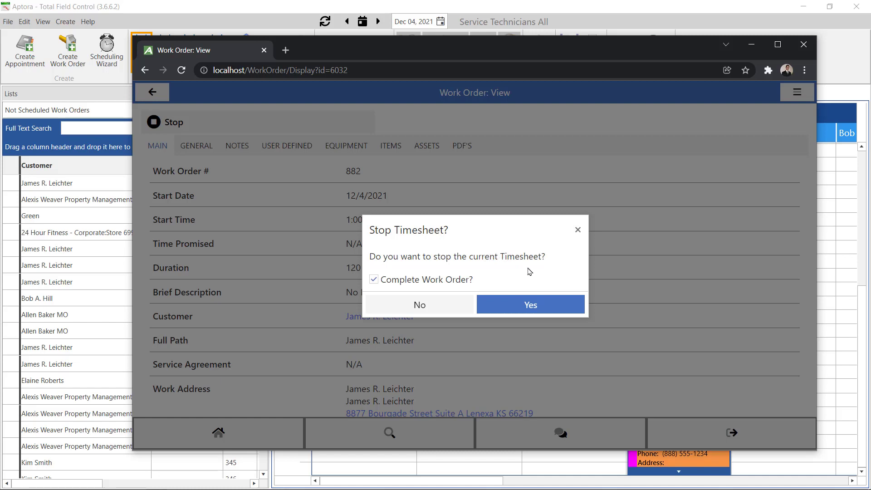
{"action": "left_click", "coordinate": [531, 304]}
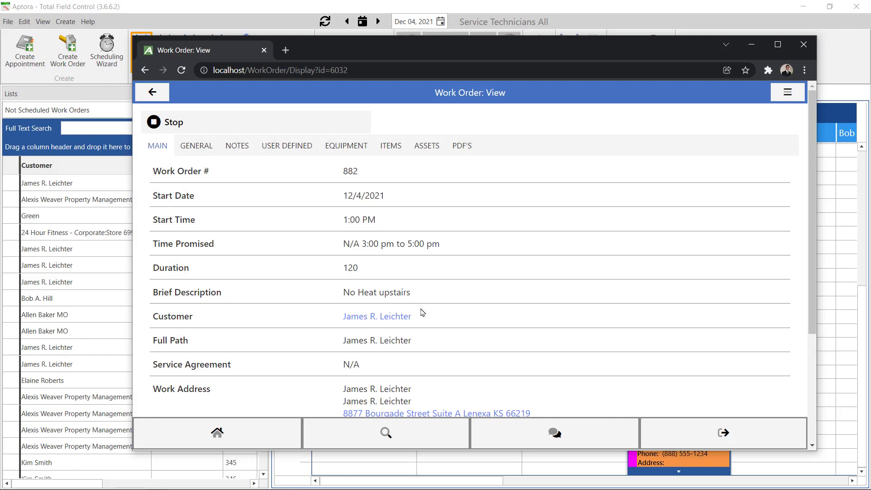
{"action": "left_click", "coordinate": [788, 93]}
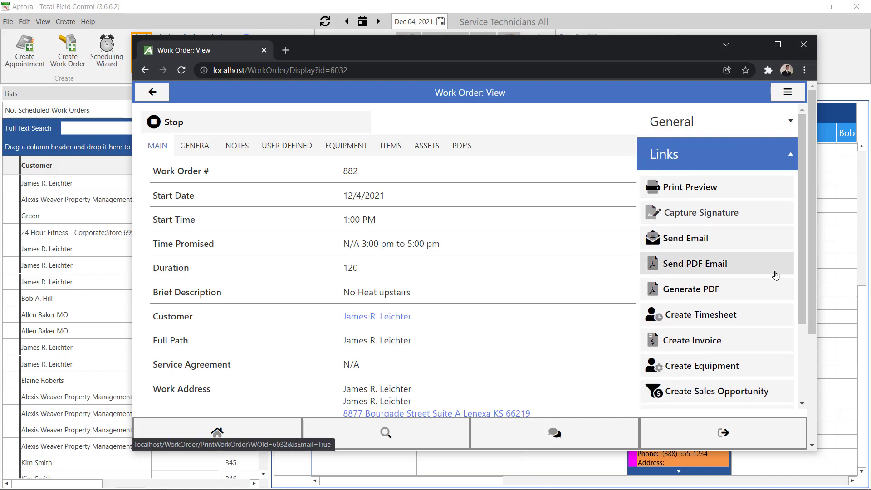
{"action": "mouse_move", "coordinate": [691, 345]}
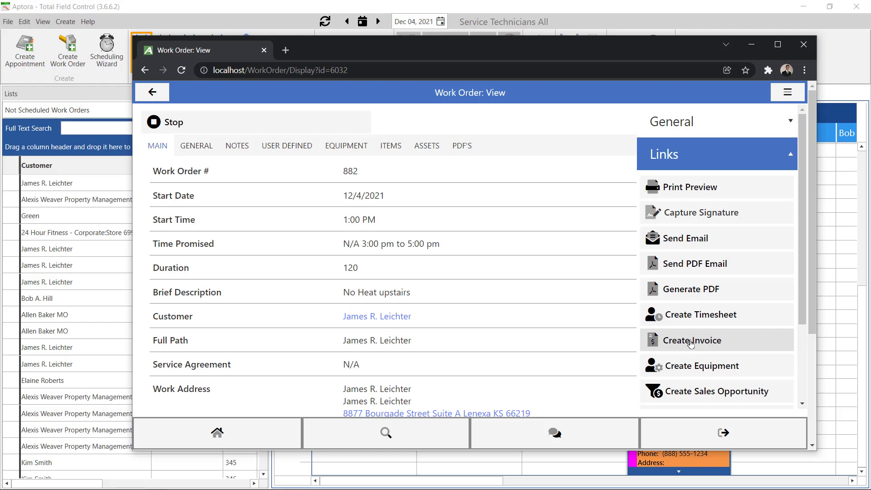
Create an invoice from order 882 with items included and Mark Completed unchecked
{"action": "left_click", "coordinate": [691, 340]}
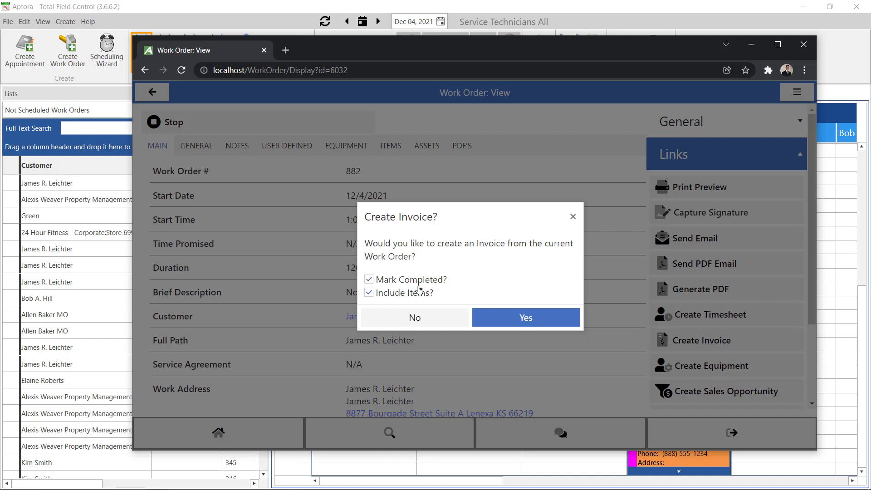
{"action": "left_click", "coordinate": [368, 279]}
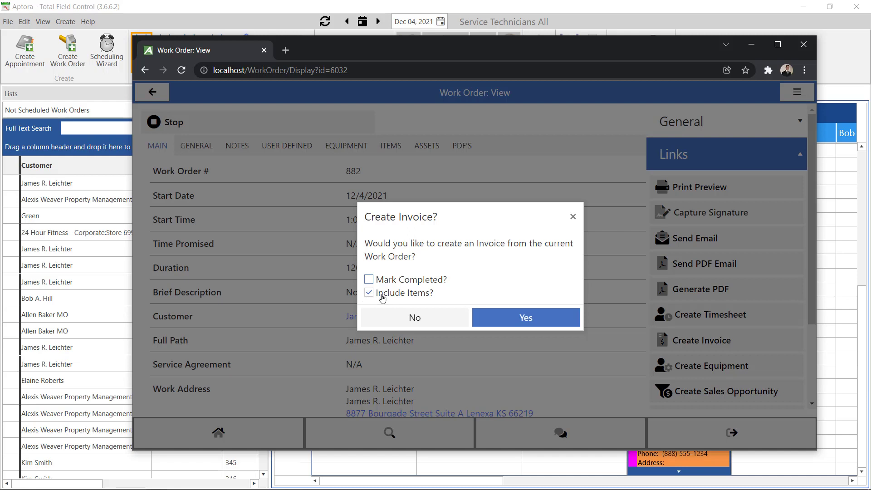
{"action": "mouse_move", "coordinate": [645, 320]}
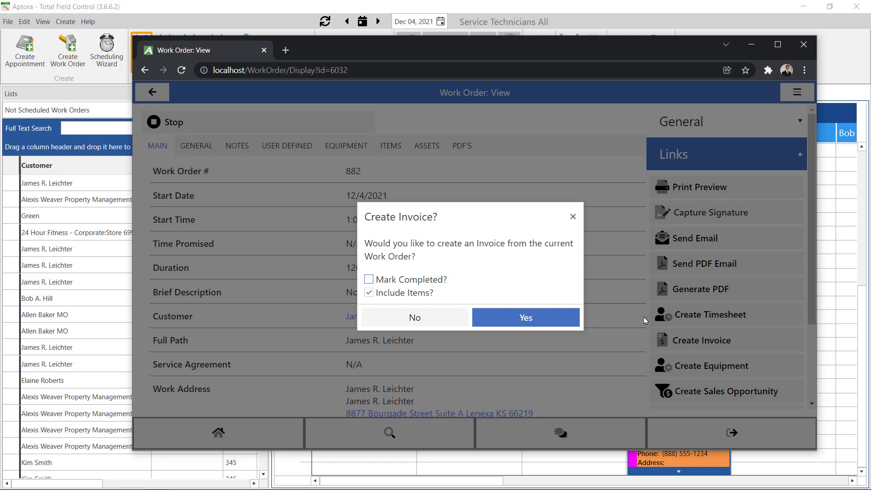
{"action": "left_click", "coordinate": [526, 317]}
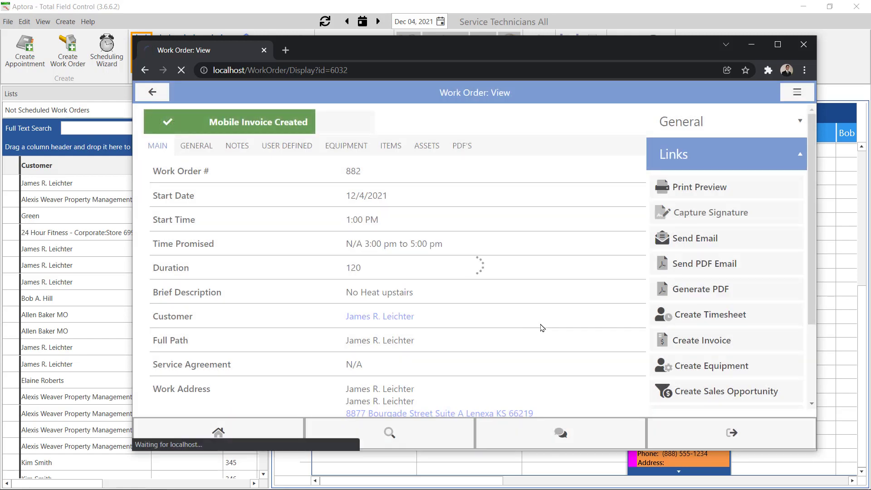
{"action": "mouse_move", "coordinate": [508, 333]}
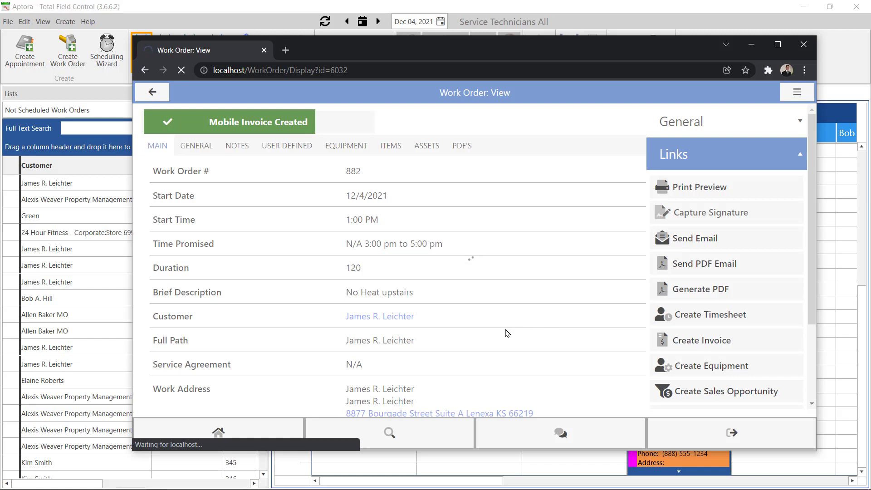
Review invoice 78910 with its $79.00 subtotal, then return home
{"action": "left_click", "coordinate": [701, 340]}
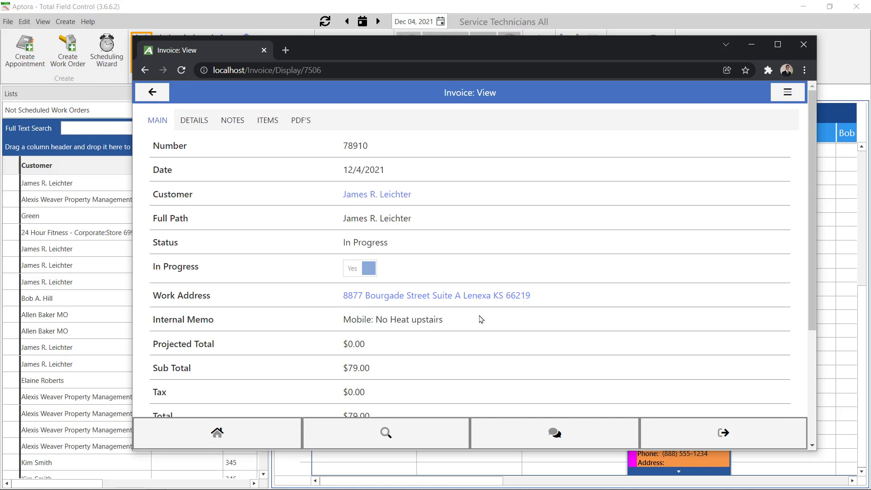
{"action": "mouse_move", "coordinate": [437, 309]}
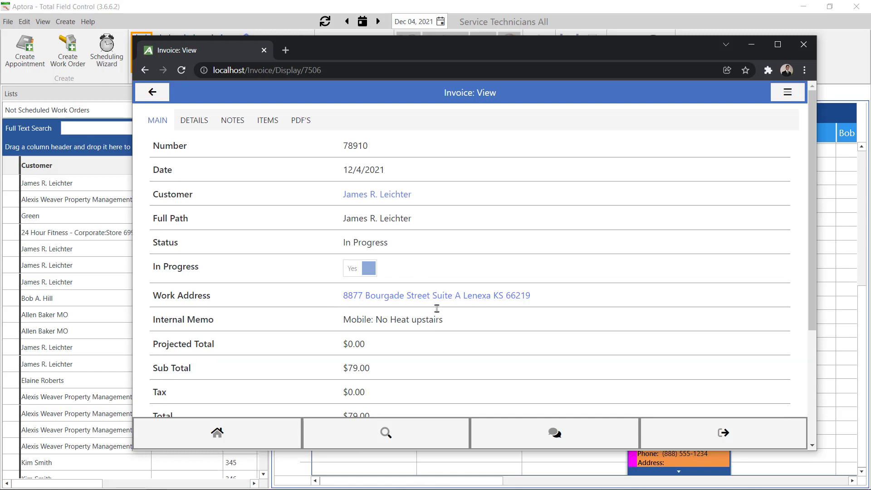
{"action": "mouse_move", "coordinate": [537, 331]}
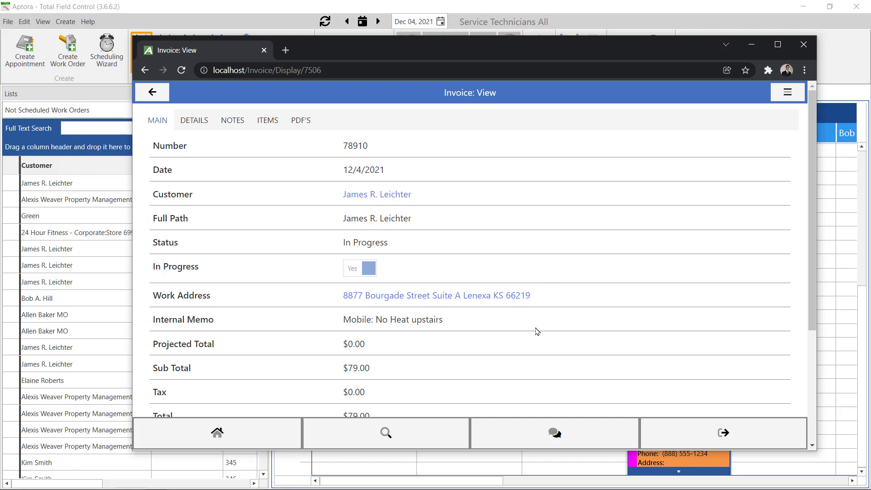
{"action": "mouse_move", "coordinate": [617, 307]}
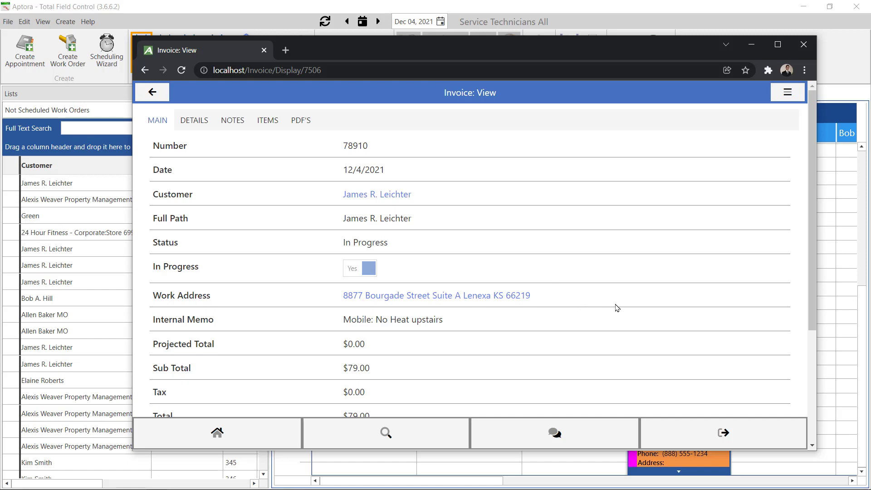
{"action": "mouse_move", "coordinate": [667, 324]}
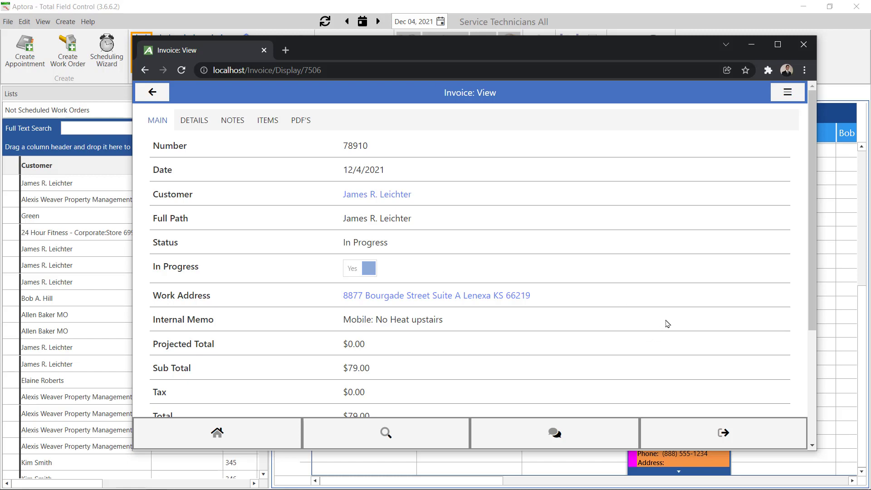
{"action": "left_click", "coordinate": [217, 433]}
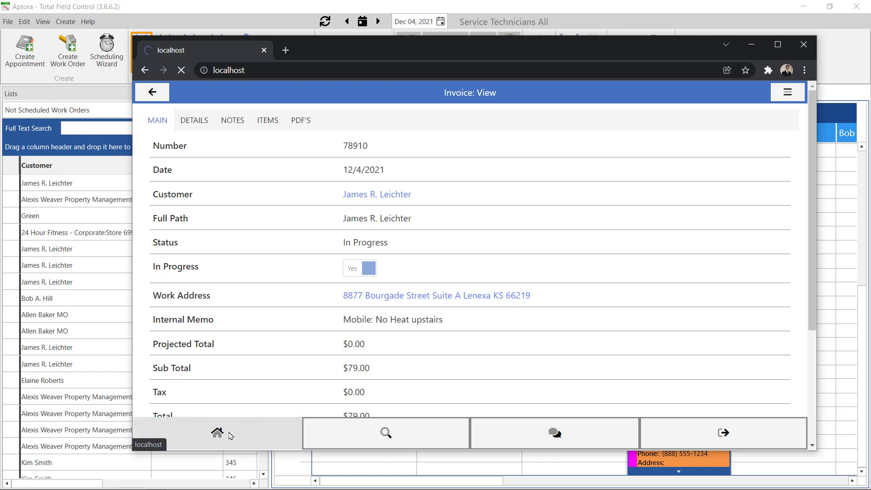
Reopen work order 882 from the home page's open Working timesheet link
{"action": "left_click", "coordinate": [217, 433]}
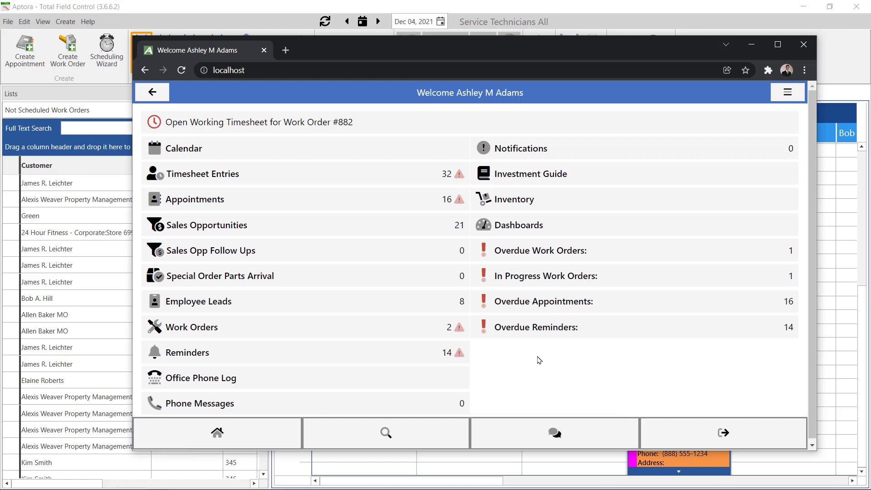
{"action": "mouse_move", "coordinate": [185, 332]}
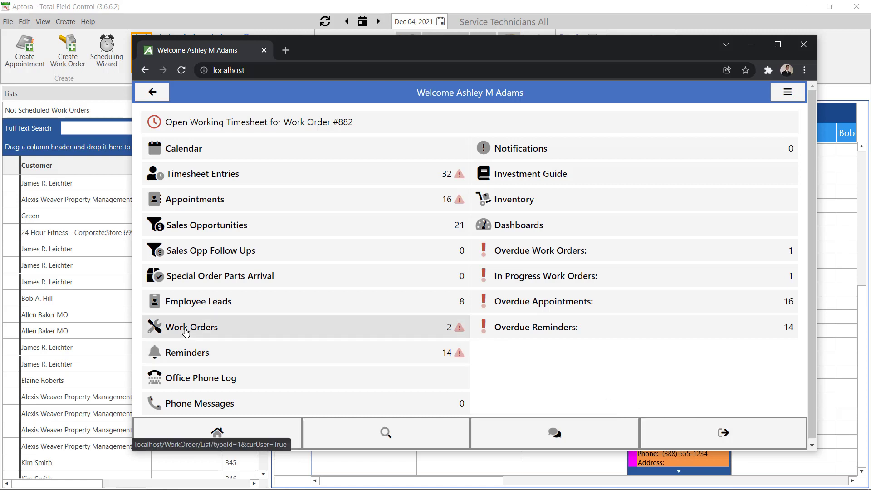
{"action": "mouse_move", "coordinate": [432, 341]}
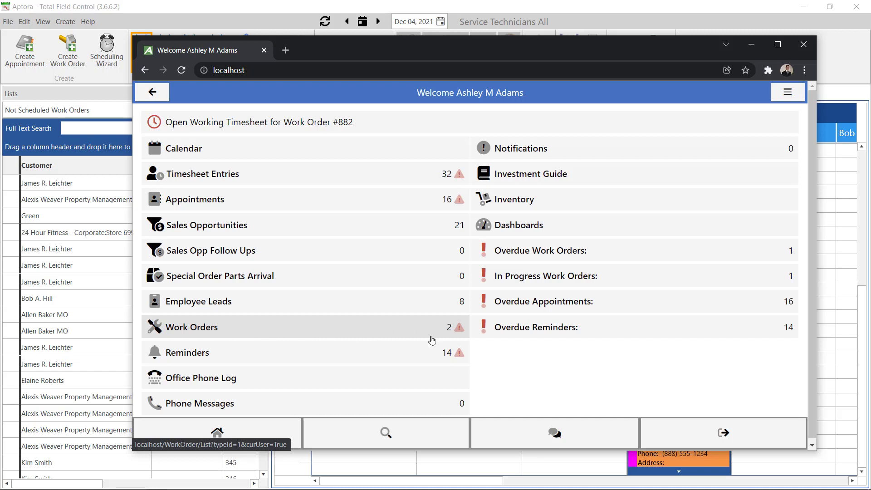
{"action": "mouse_move", "coordinate": [220, 151]}
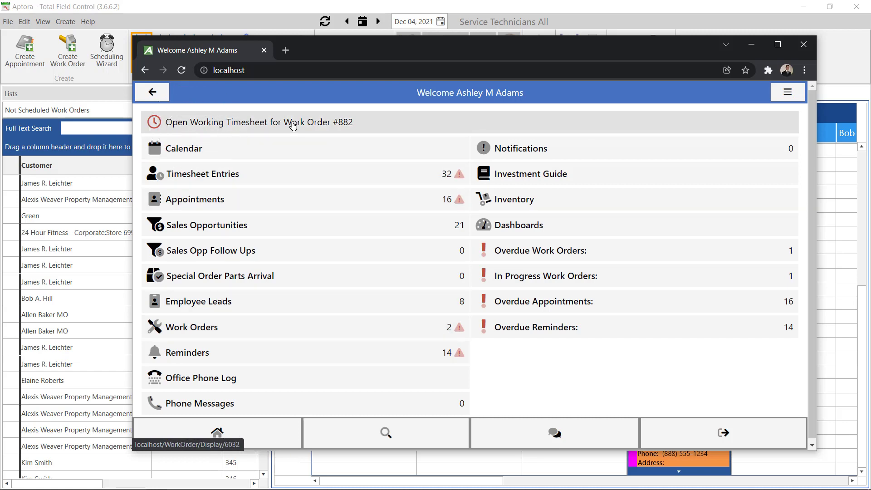
{"action": "mouse_move", "coordinate": [294, 126]}
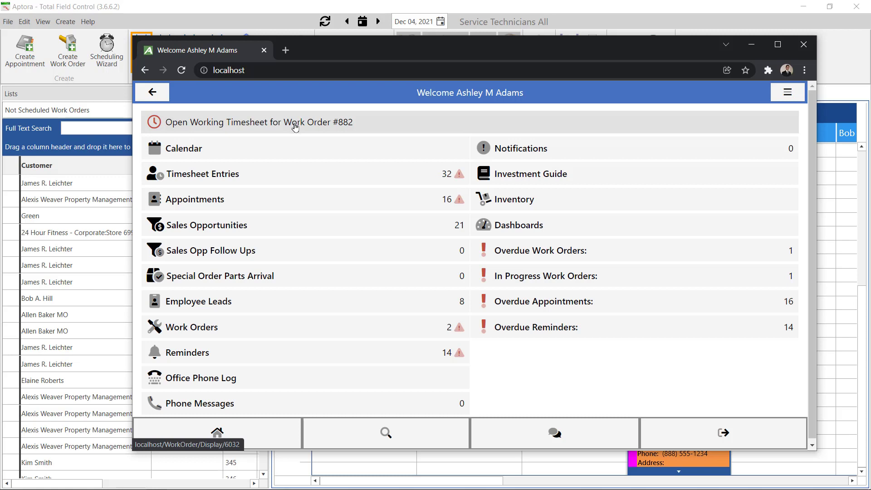
{"action": "mouse_move", "coordinate": [307, 125]}
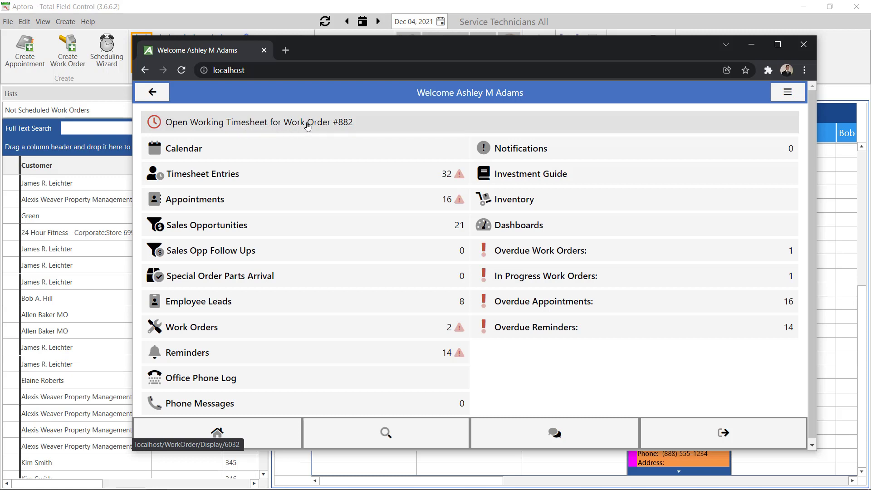
{"action": "mouse_move", "coordinate": [415, 341]}
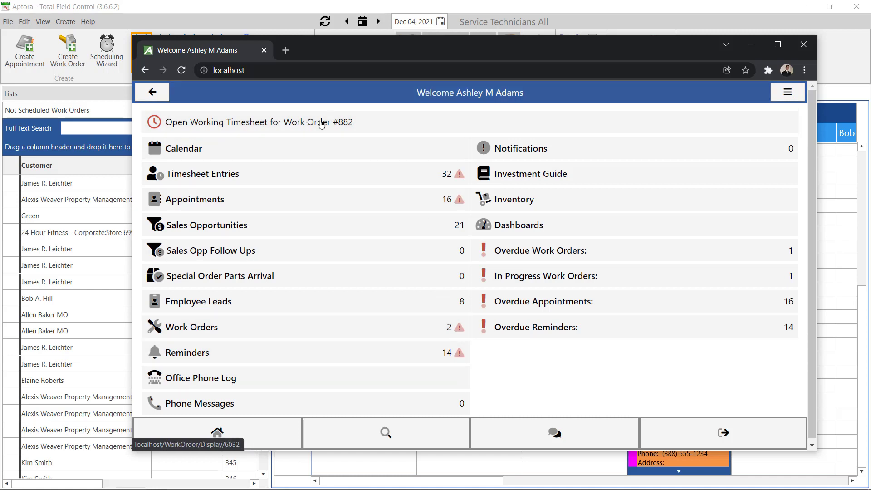
{"action": "left_click", "coordinate": [259, 122]}
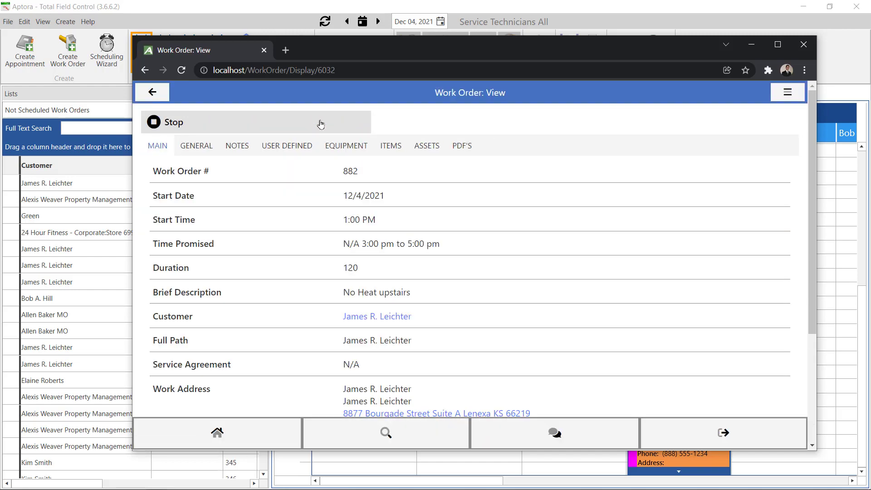
Stop order 882's timesheet with Complete Work Order left checked
{"action": "left_click", "coordinate": [173, 122]}
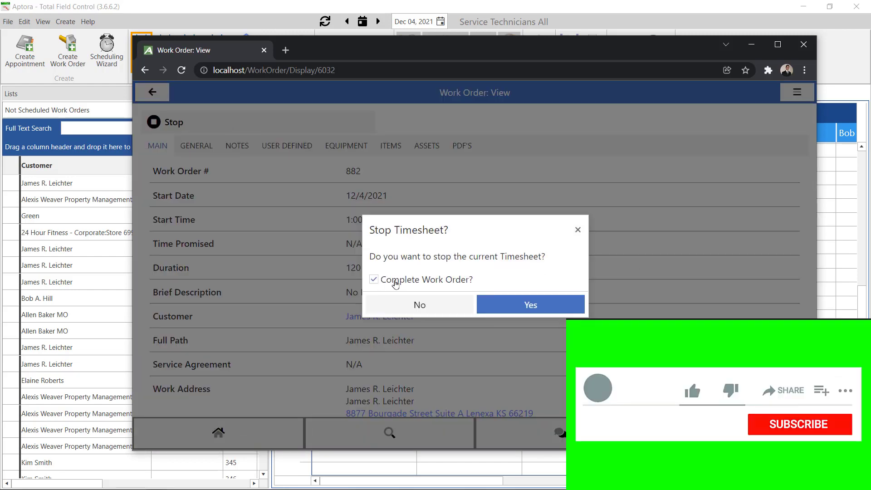
{"action": "left_click", "coordinate": [374, 279]}
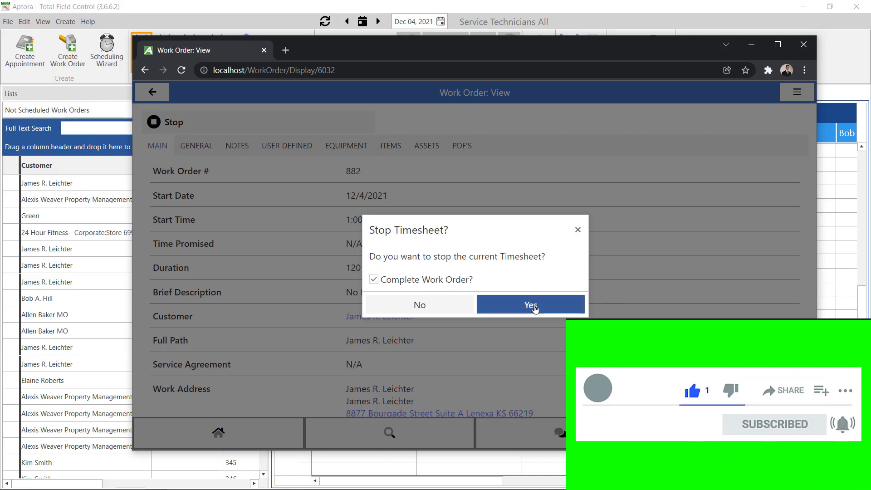
{"action": "left_click", "coordinate": [531, 305]}
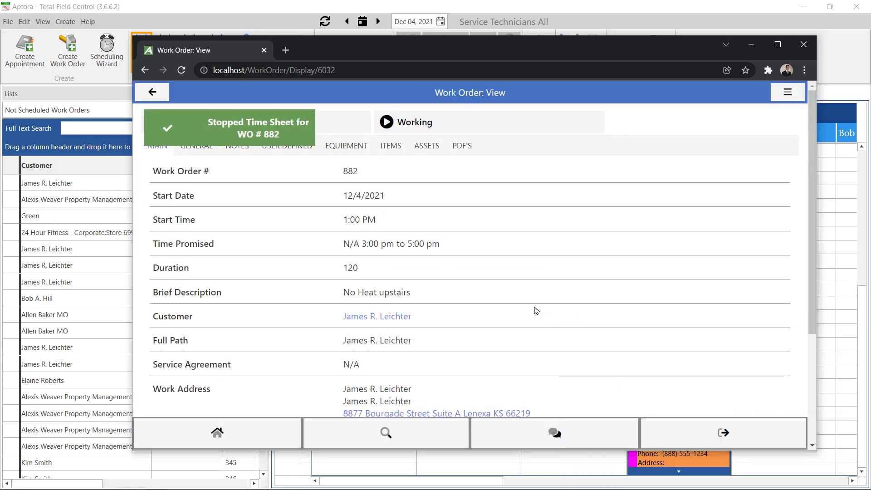
{"action": "mouse_move", "coordinate": [224, 433]}
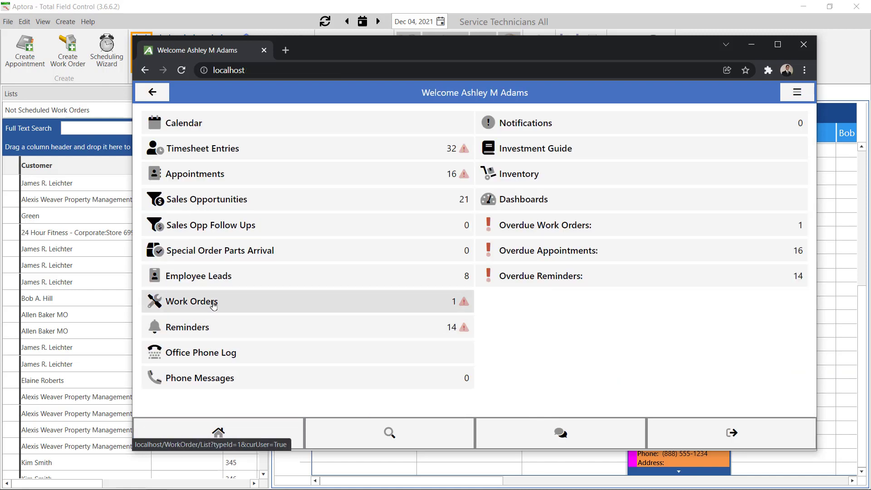
{"action": "mouse_move", "coordinate": [447, 303]}
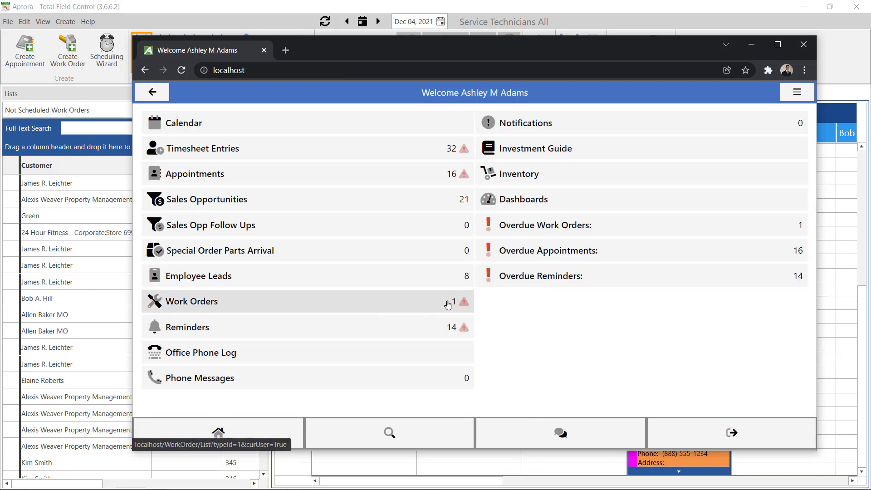
Open the work order list, now showing only order 135 for John Wick
{"action": "left_click", "coordinate": [192, 301]}
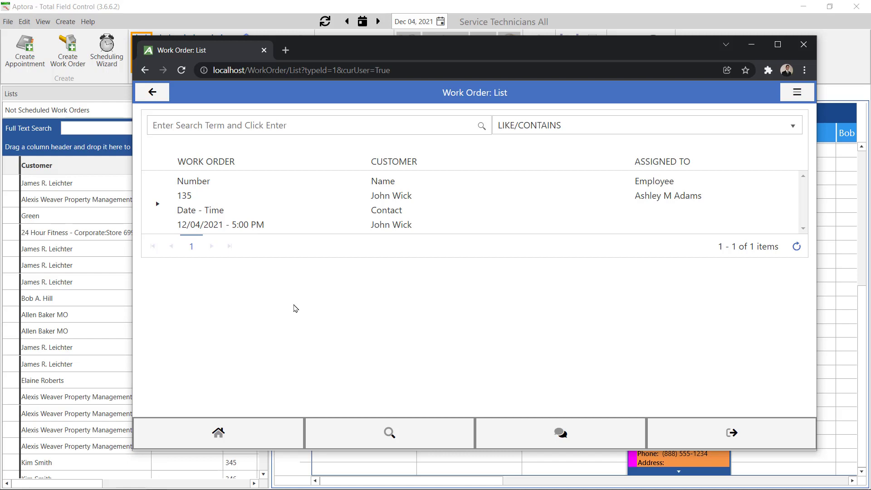
{"action": "mouse_move", "coordinate": [303, 320]}
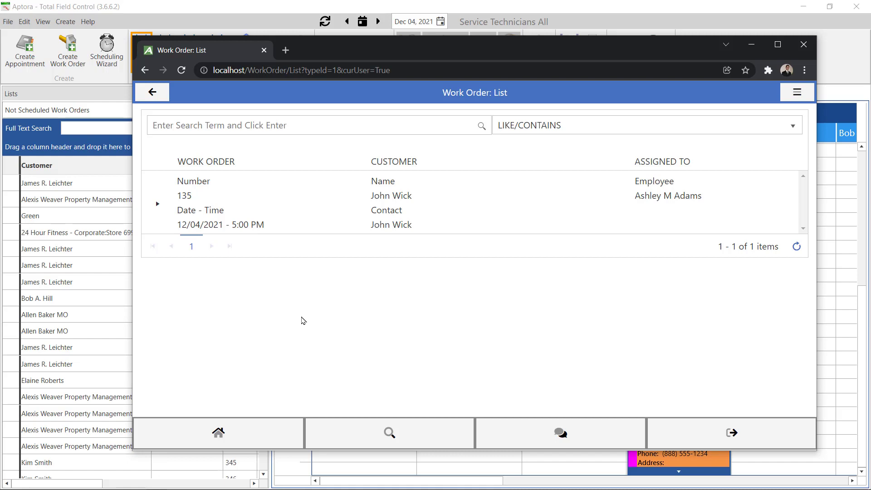
{"action": "mouse_move", "coordinate": [346, 307]}
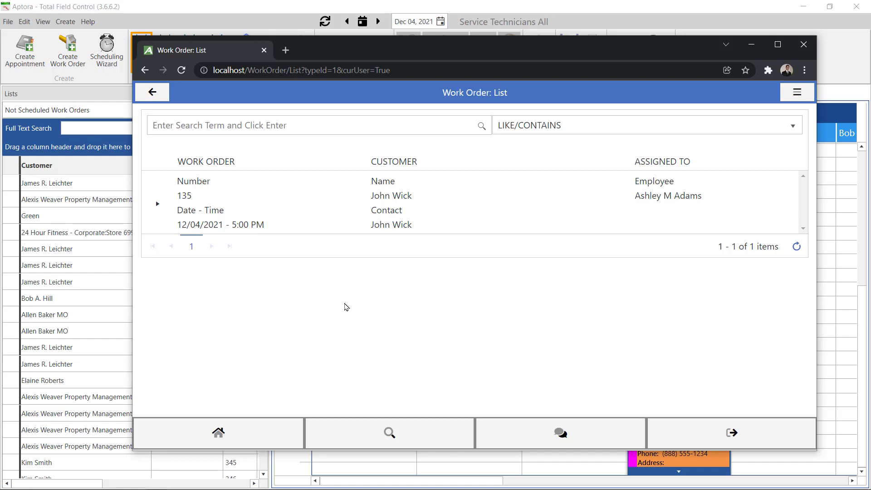